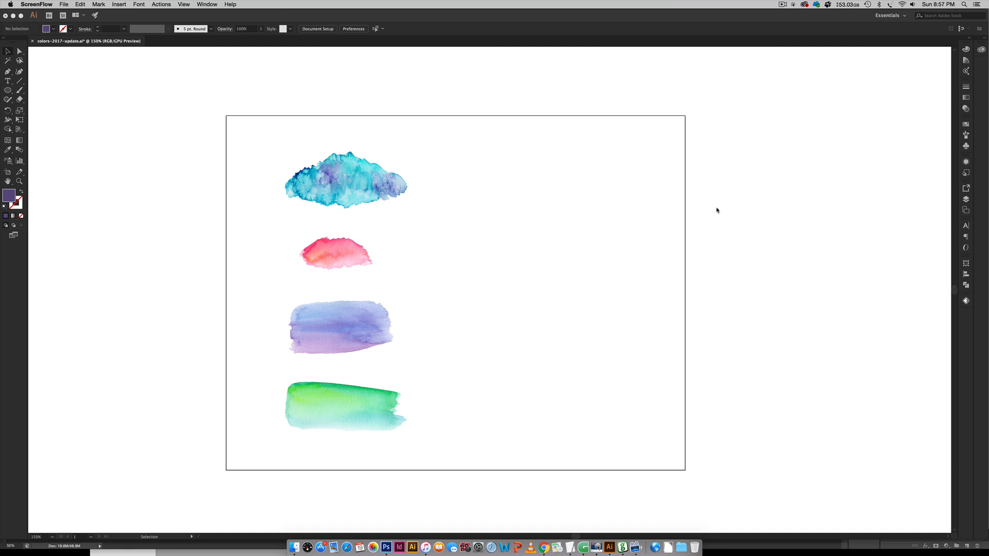
mouse_move(370, 439)
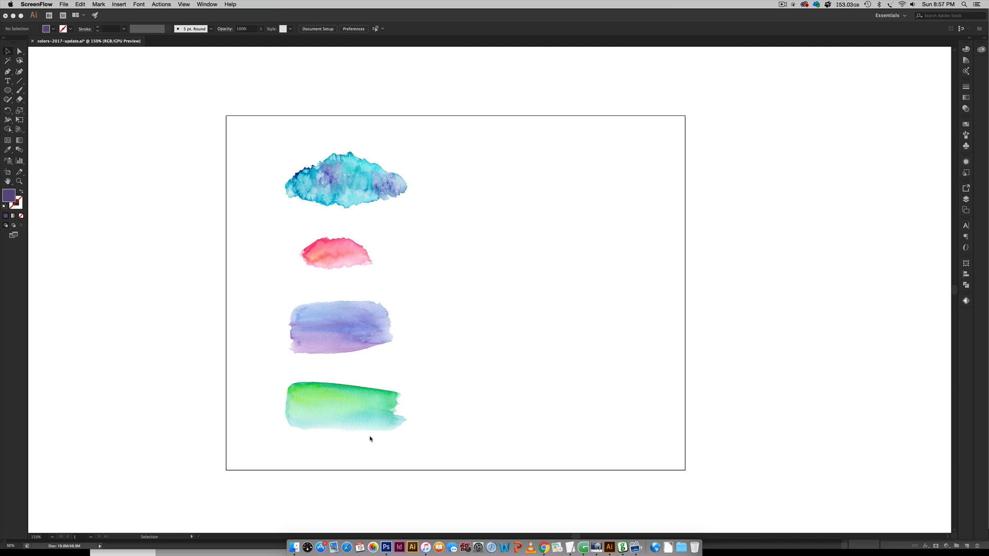
mouse_move(627, 193)
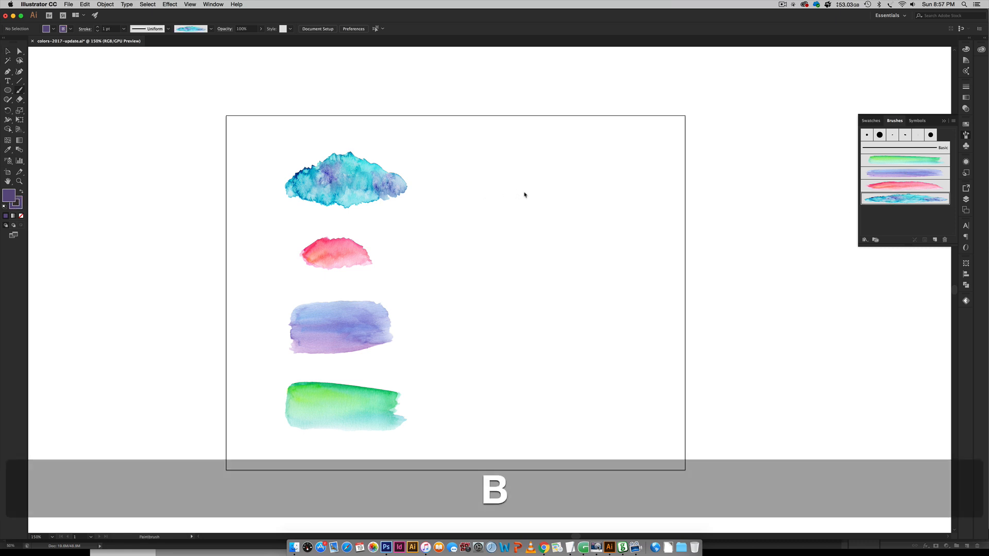
Paint a long teal wave and a spiral curl with the blue watercolor art brush.
left_click_drag(431, 187, 585, 161)
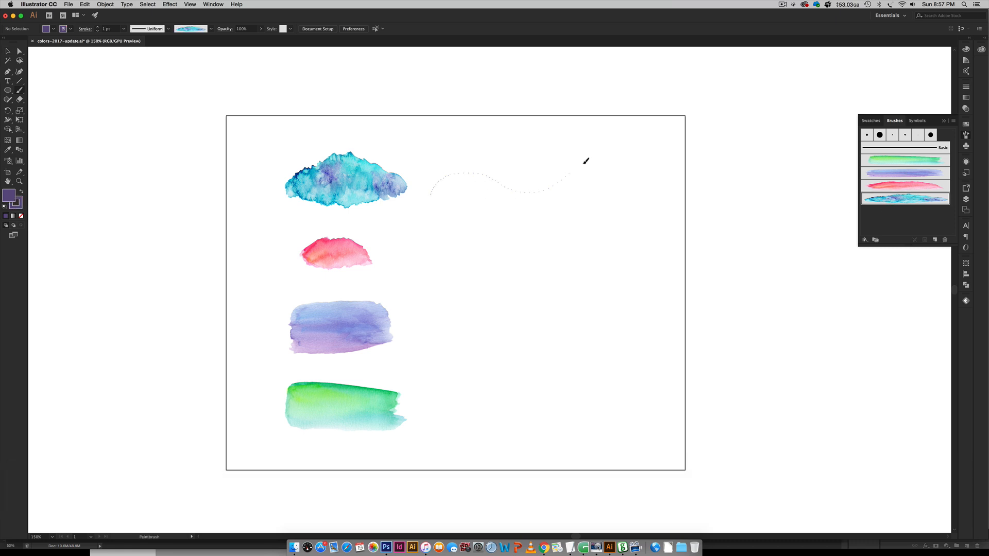
left_click_drag(432, 192, 766, 173)
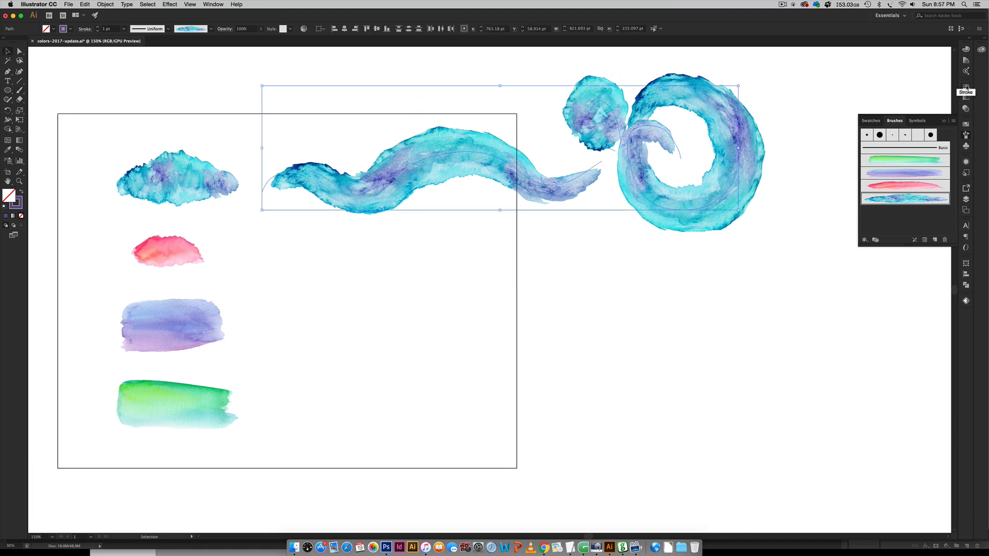
Lower the wave and spiral stroke weight to 0.5 pt in the Stroke panel, then return to the Paintbrush.
left_click(965, 92)
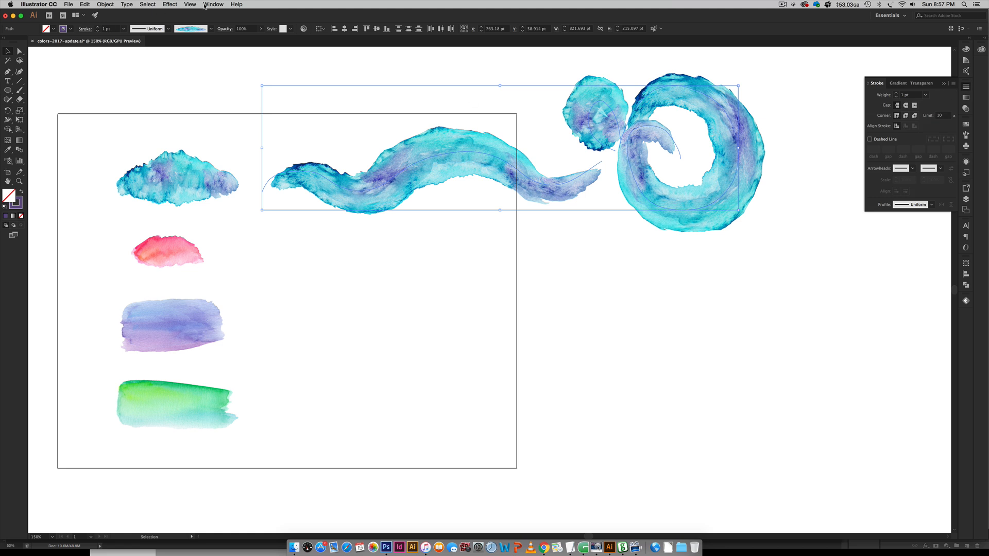
left_click(212, 4)
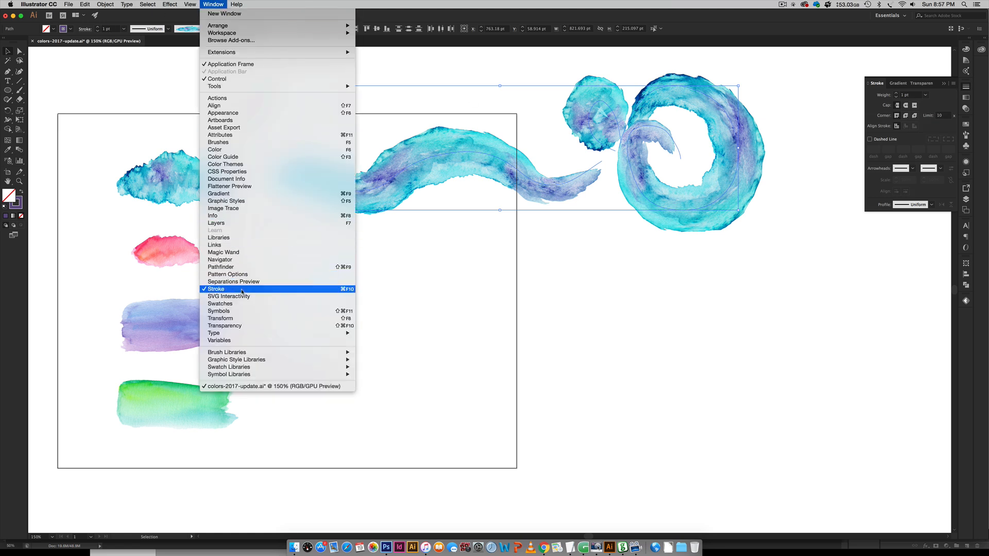
left_click(216, 289)
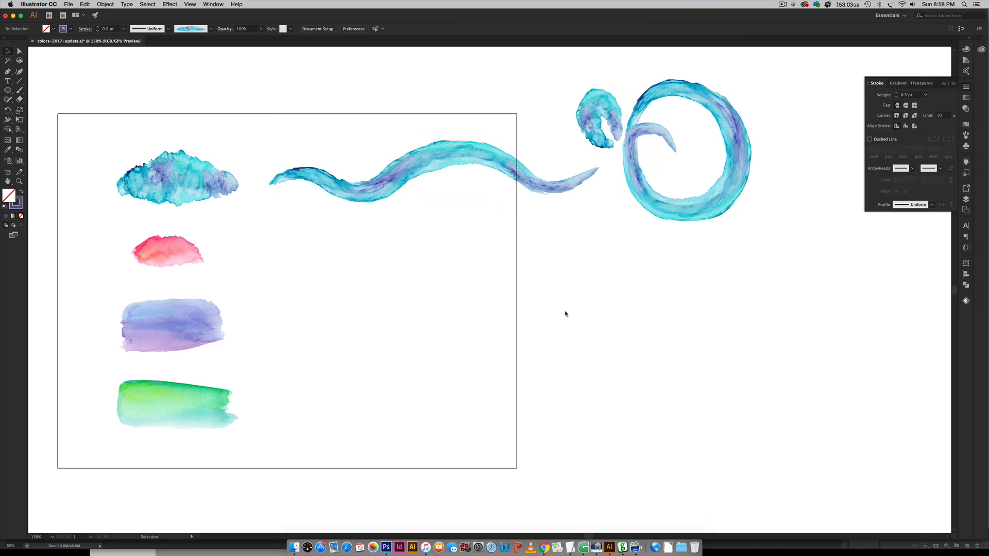
left_click(163, 194)
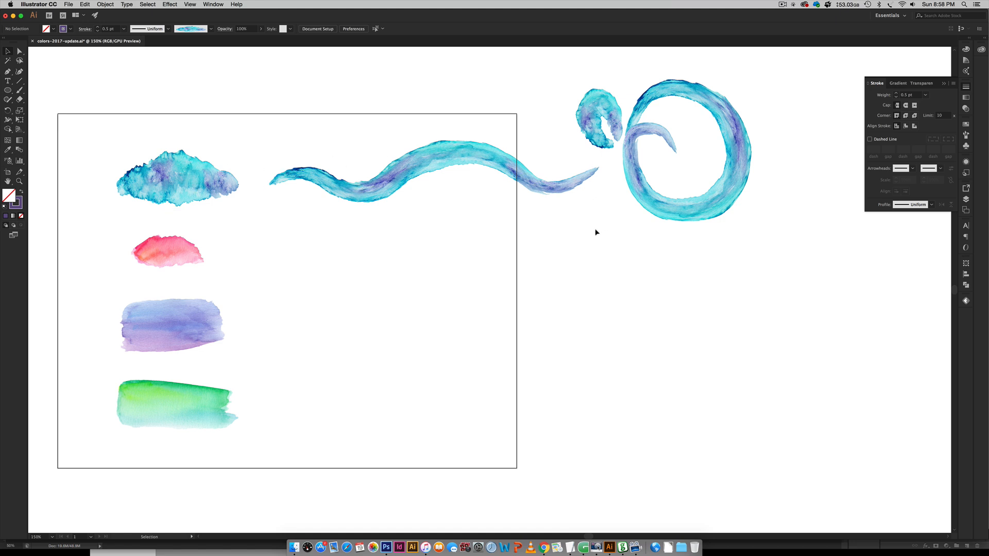
key("b")
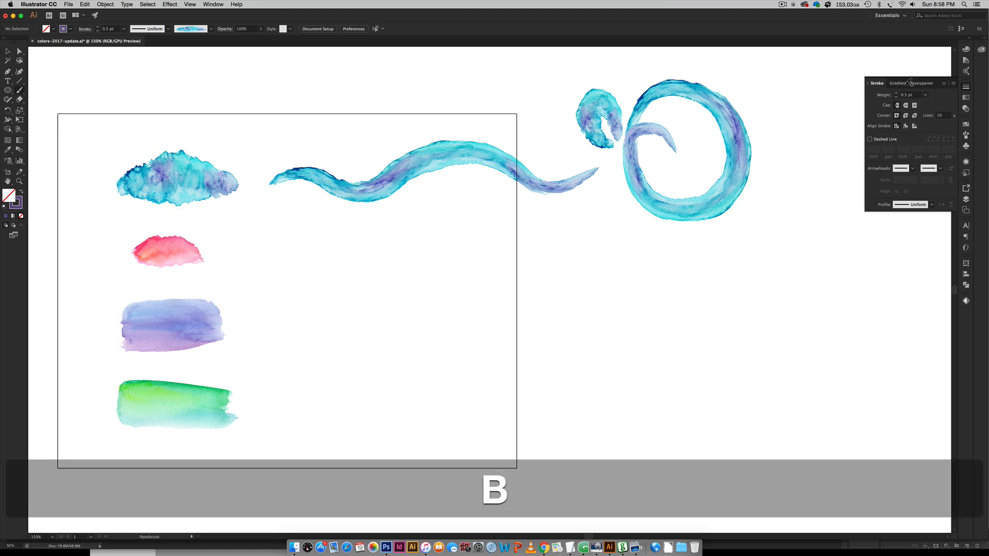
Choose the pink watercolor art brush for painting strokes below the teal ones.
left_click(895, 121)
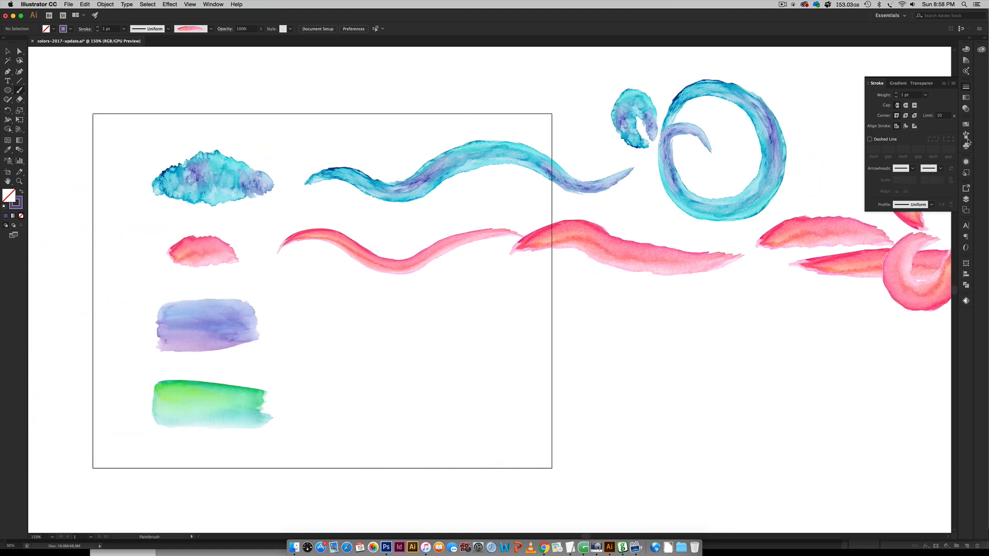
Paint a wavy purple watercolor stroke, then delete all test strokes leaving the four swatches.
left_click(894, 120)
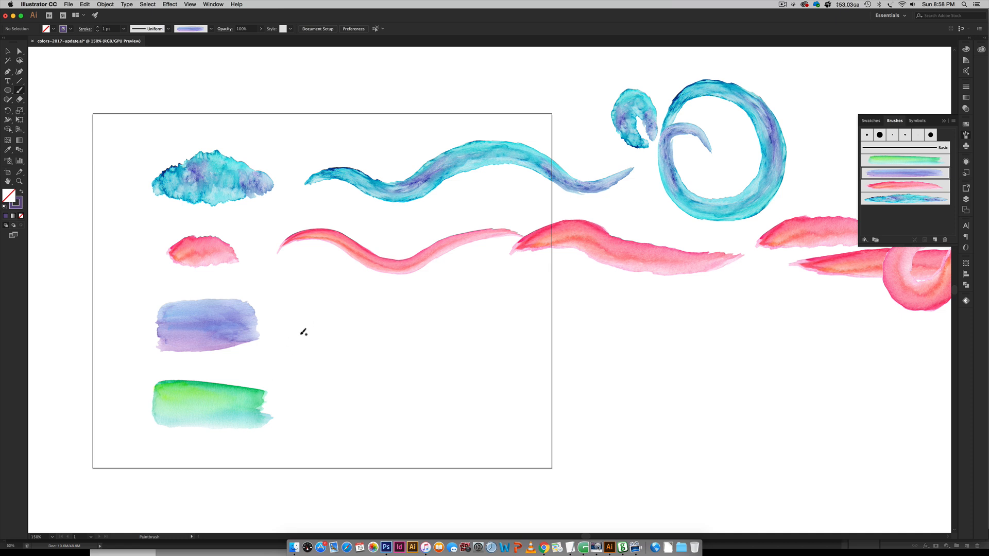
left_click_drag(303, 333, 668, 344)
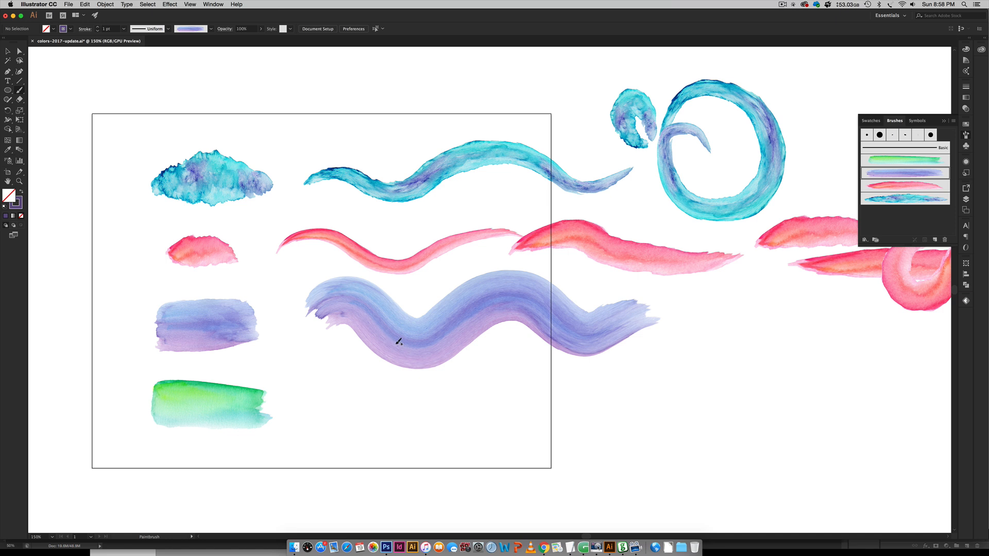
mouse_move(722, 346)
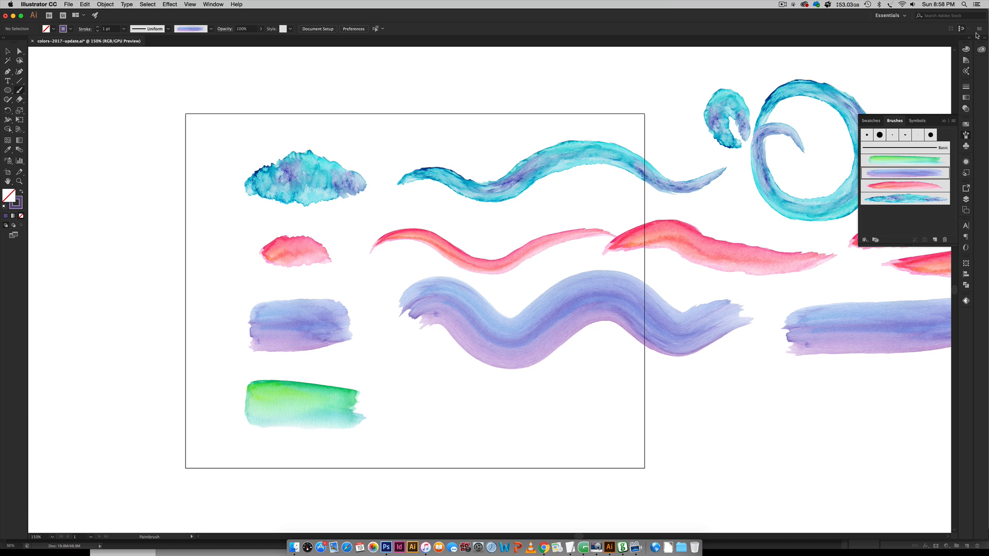
left_click(904, 159)
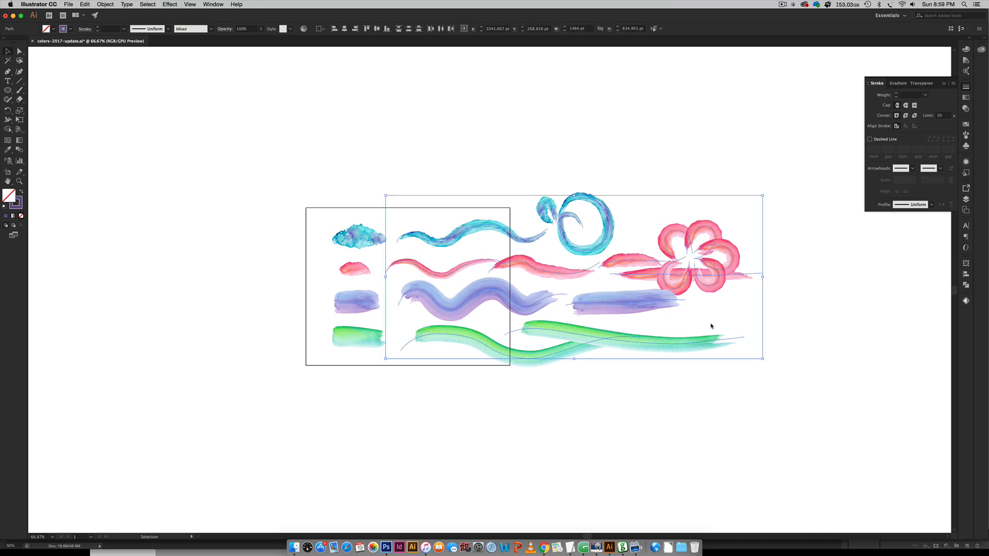
key("space")
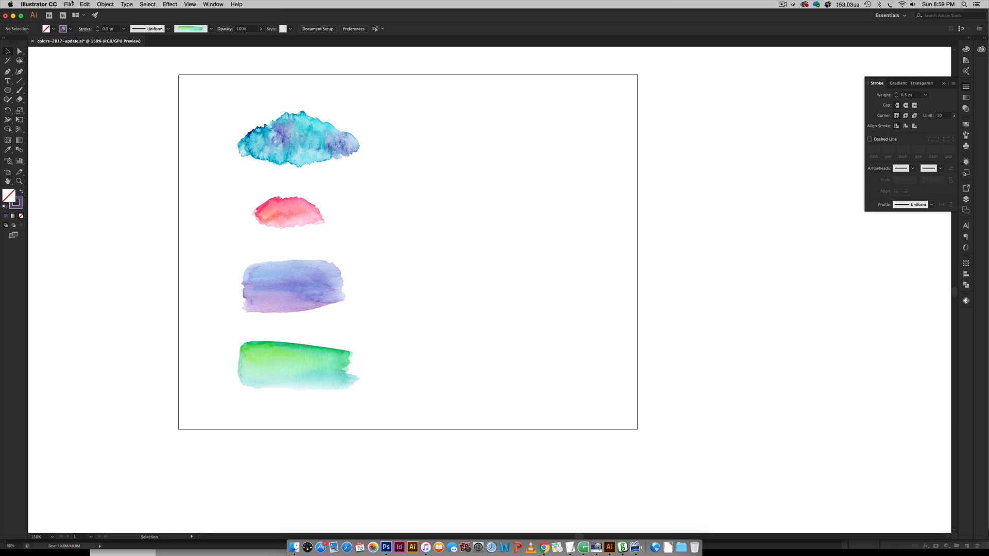
Deselect the blue texture and bring up the File menu for importing another image.
left_click(307, 160)
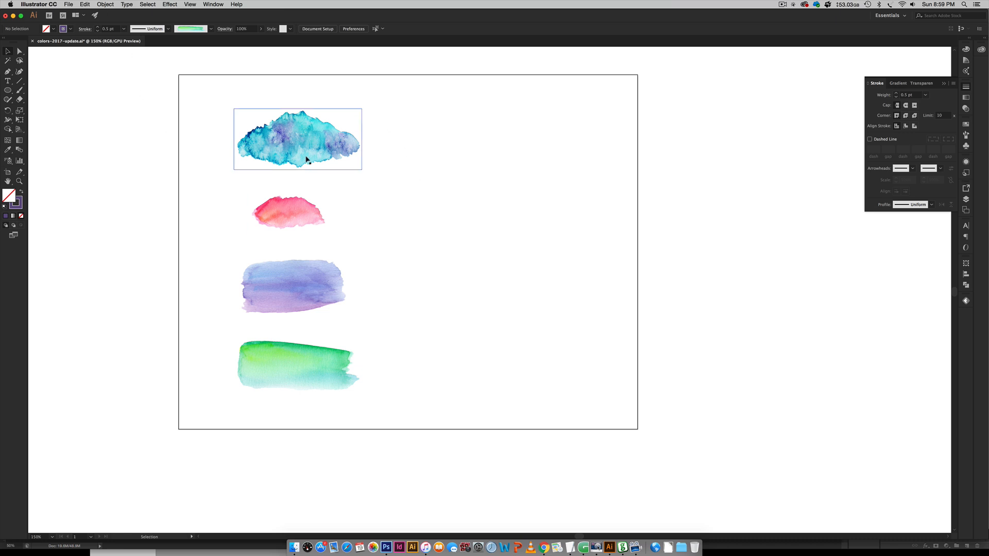
left_click(431, 319)
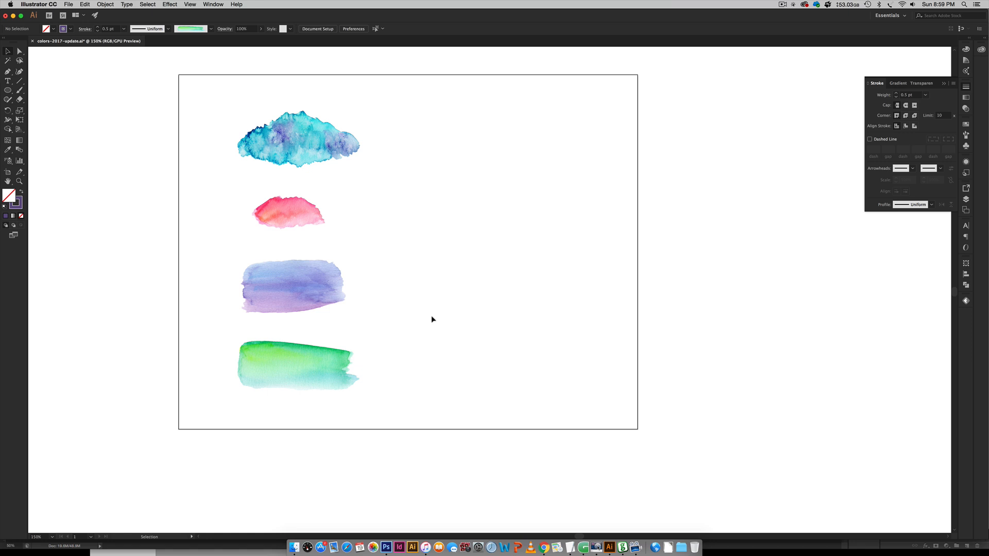
mouse_move(111, 39)
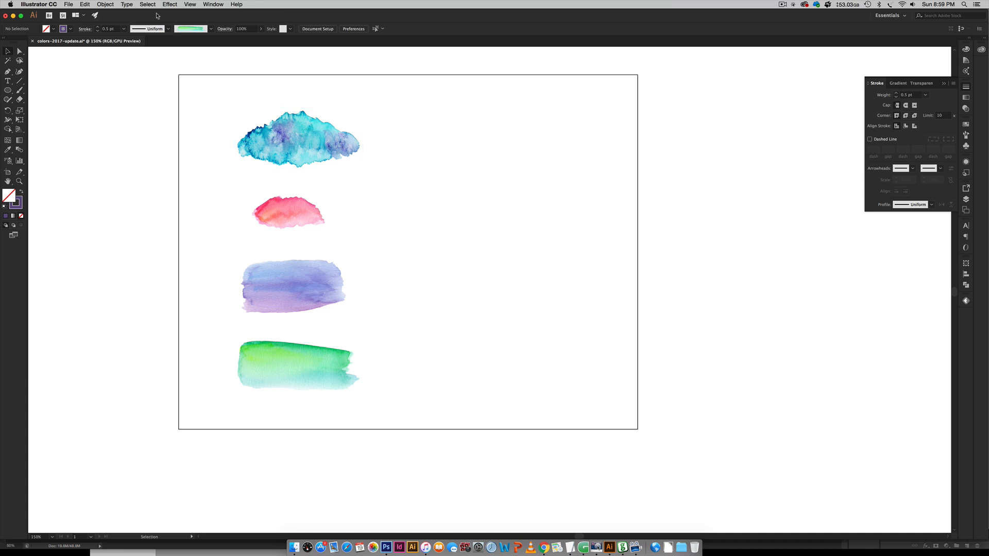
left_click(68, 5)
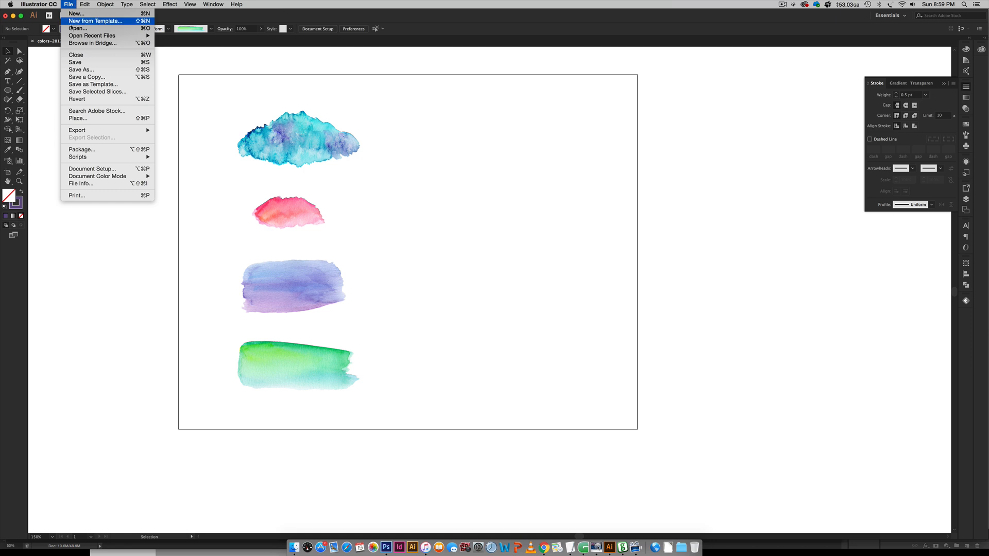
Start placing a file and browse to the volume 3 kit's transparent-pngs folder.
left_click(77, 118)
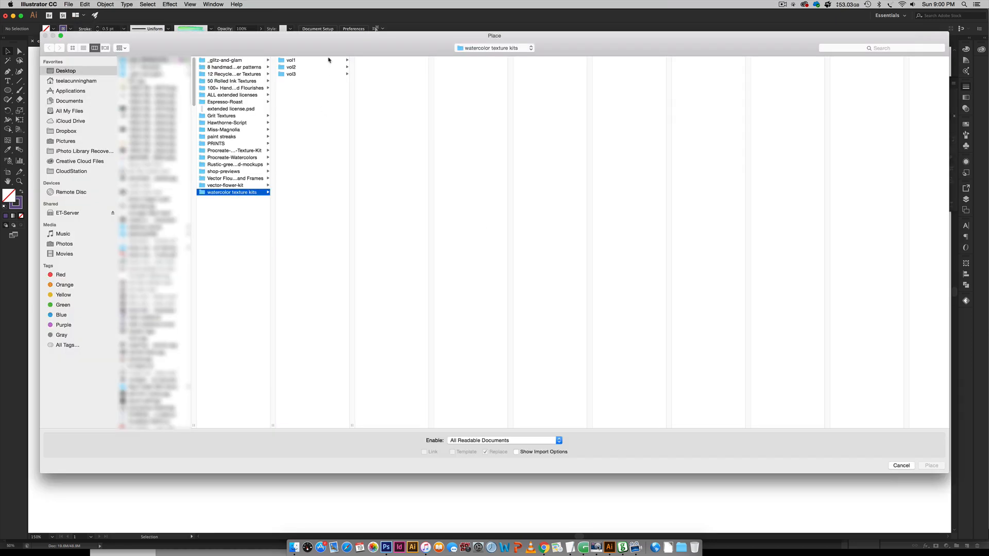
mouse_move(287, 74)
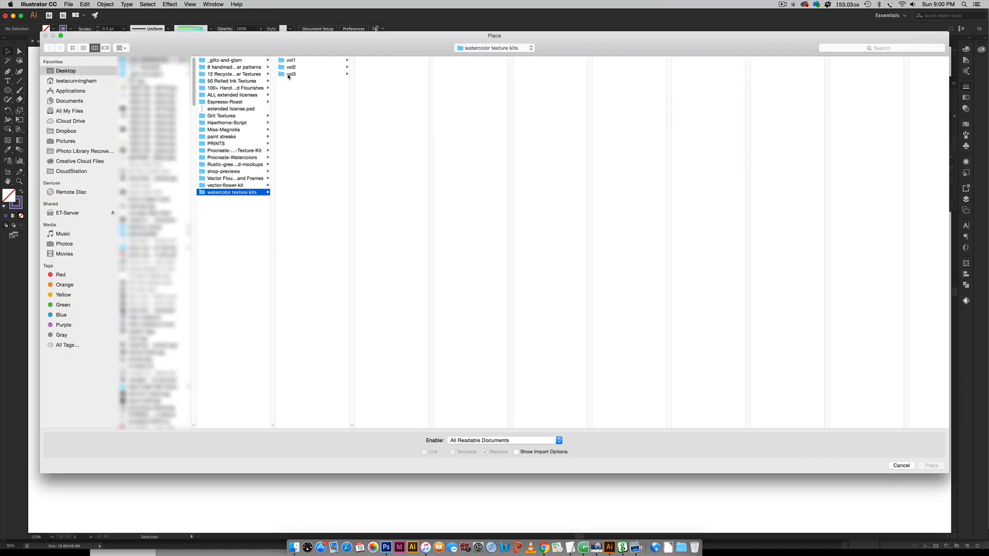
left_click(290, 74)
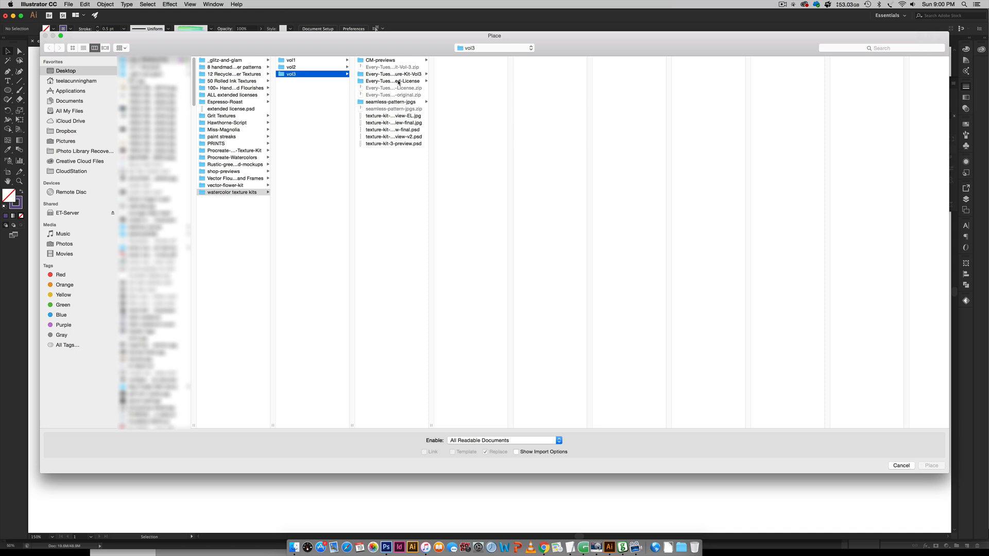
left_click(392, 75)
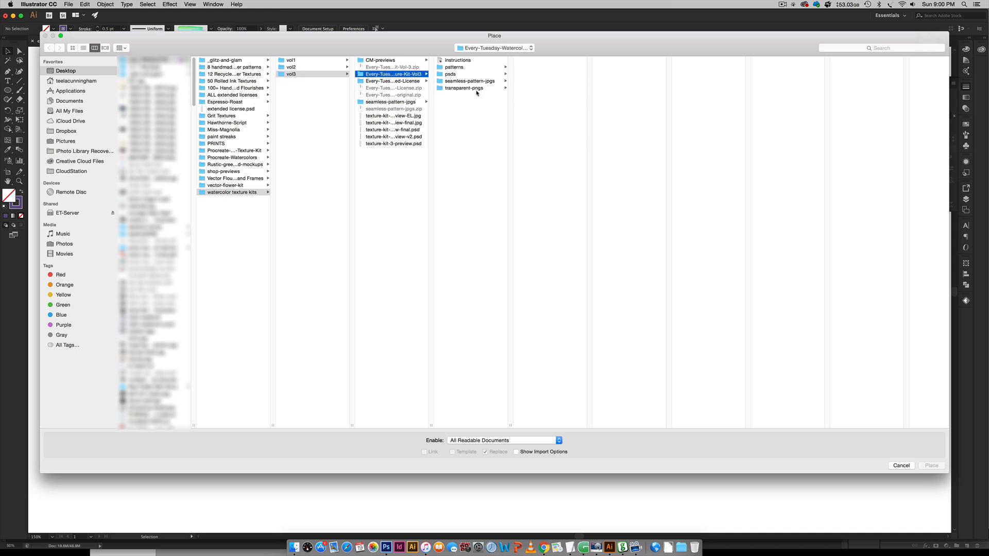
left_click(464, 88)
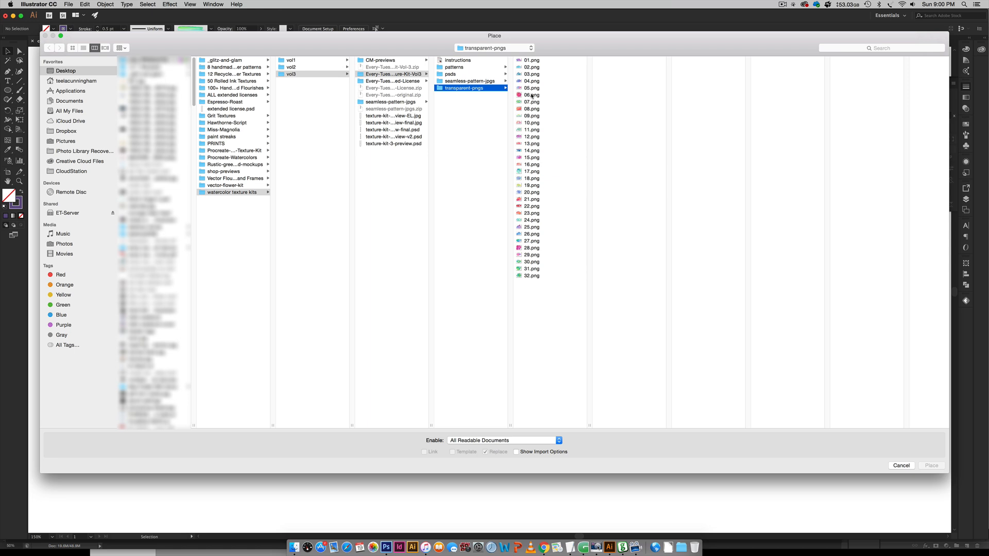
Preview textures 04, 01, 14 and 15.png, then place the pink 15.png into the document.
left_click(533, 80)
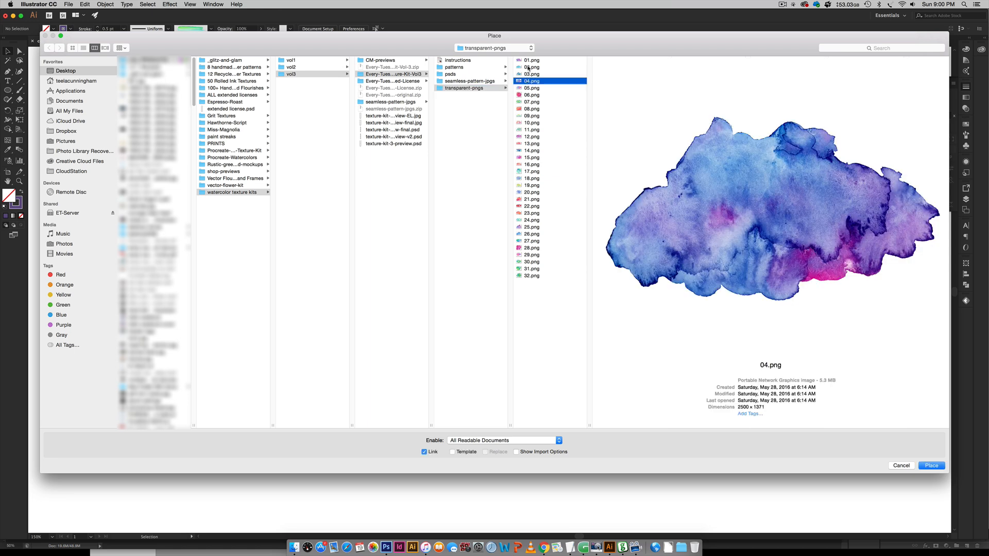
left_click(532, 60)
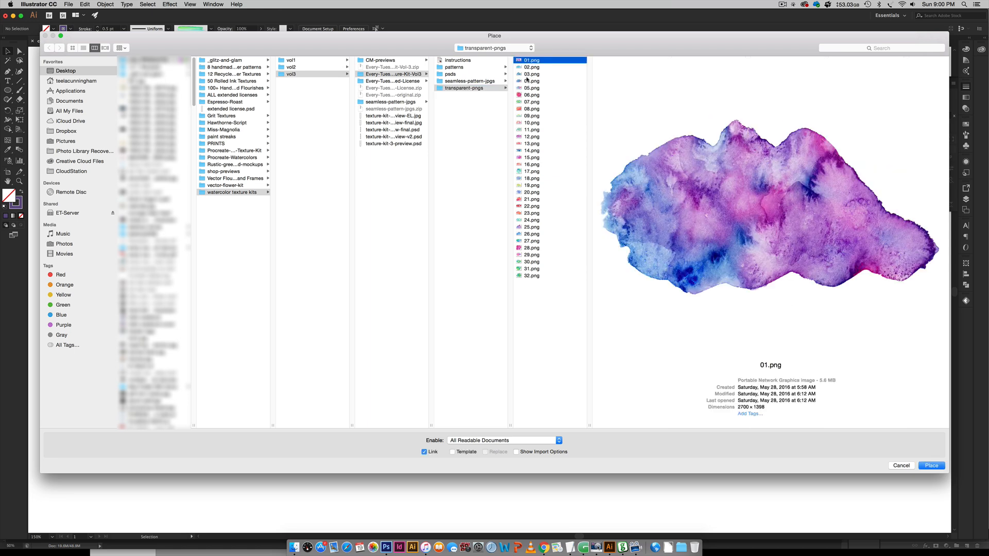
left_click(532, 151)
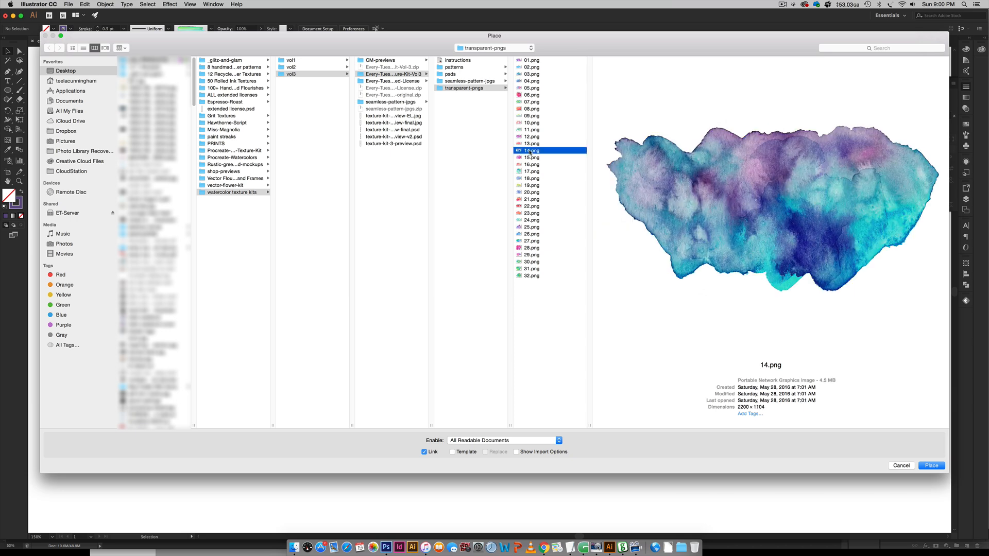
left_click(532, 157)
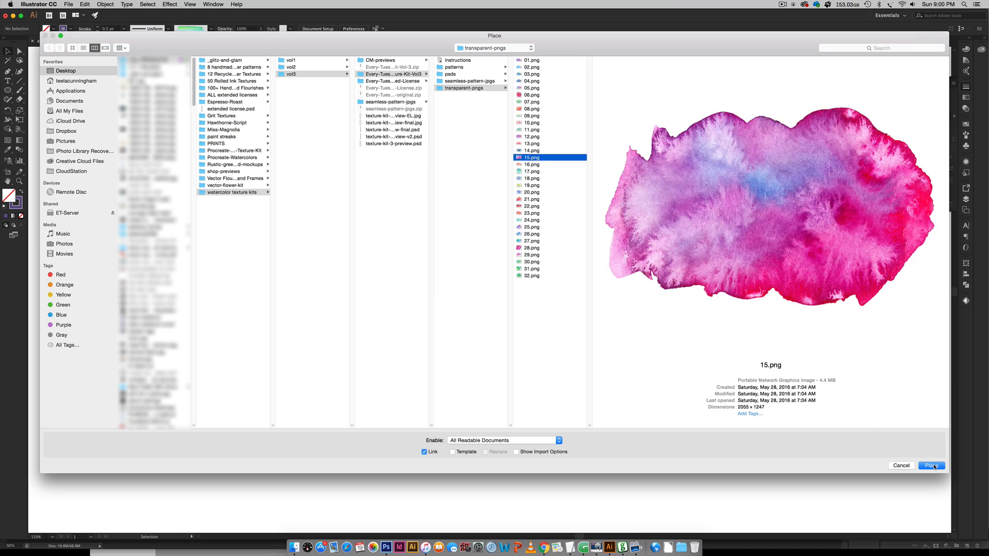
left_click(930, 466)
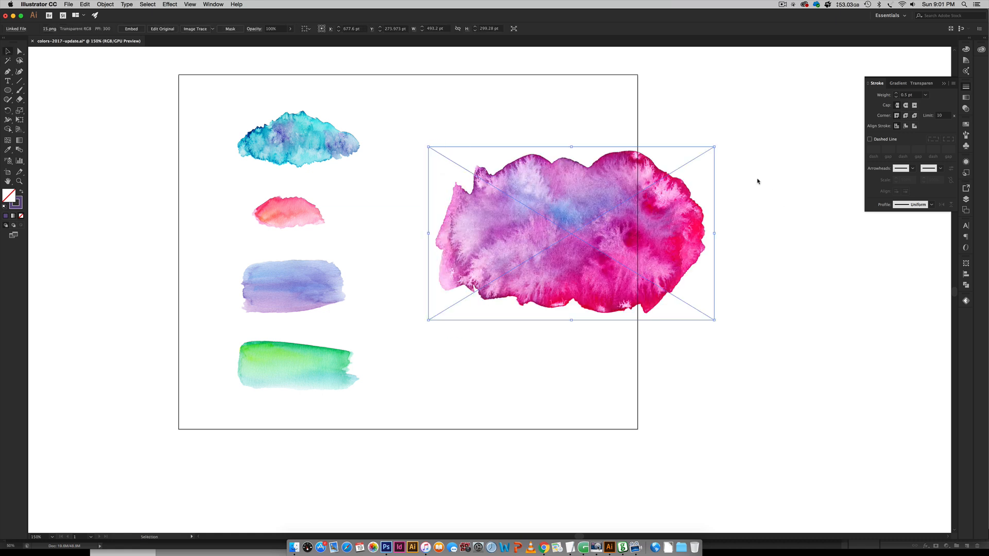
Scale the placed pink texture down to swatch size and move it level with the blue texture.
left_click_drag(571, 233, 523, 173)
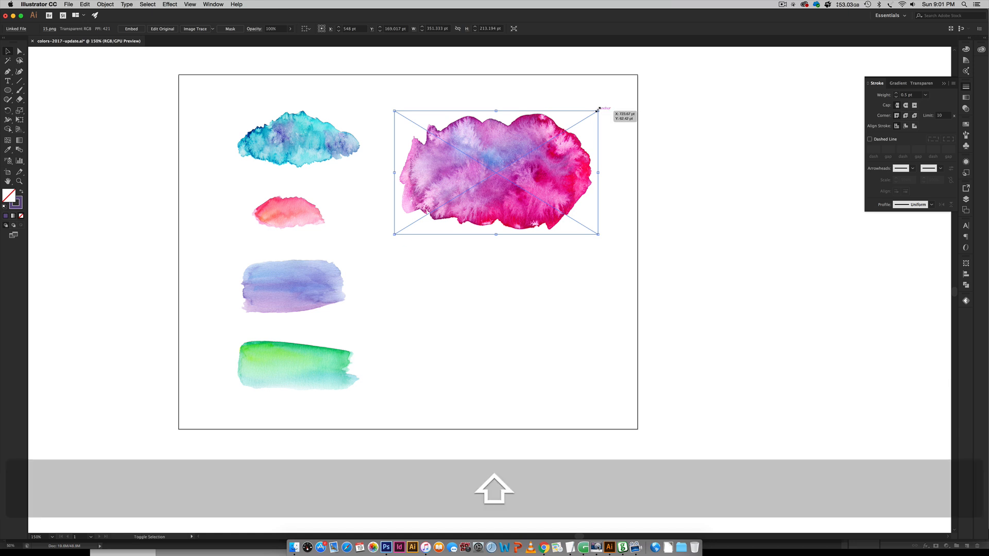
left_click_drag(597, 110, 502, 171)
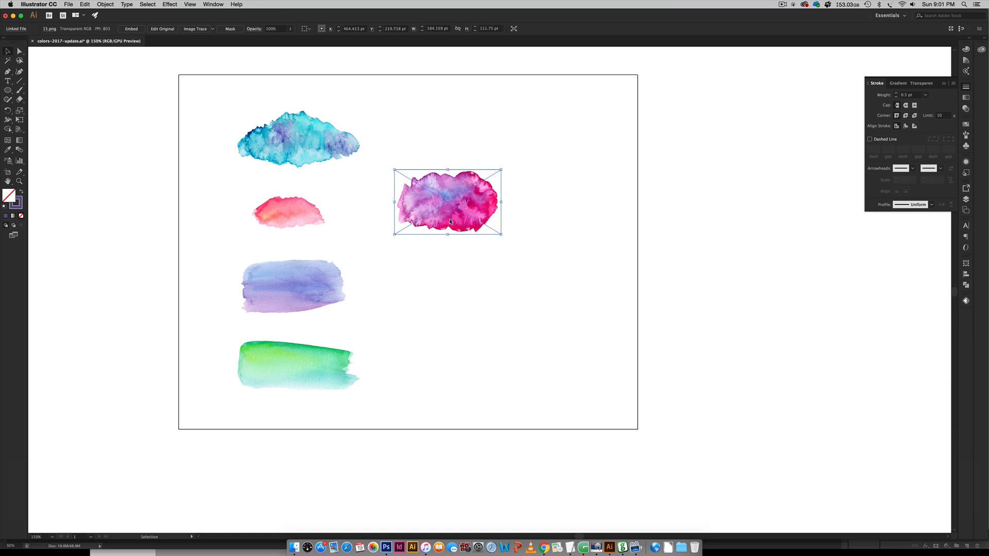
left_click_drag(448, 202, 454, 140)
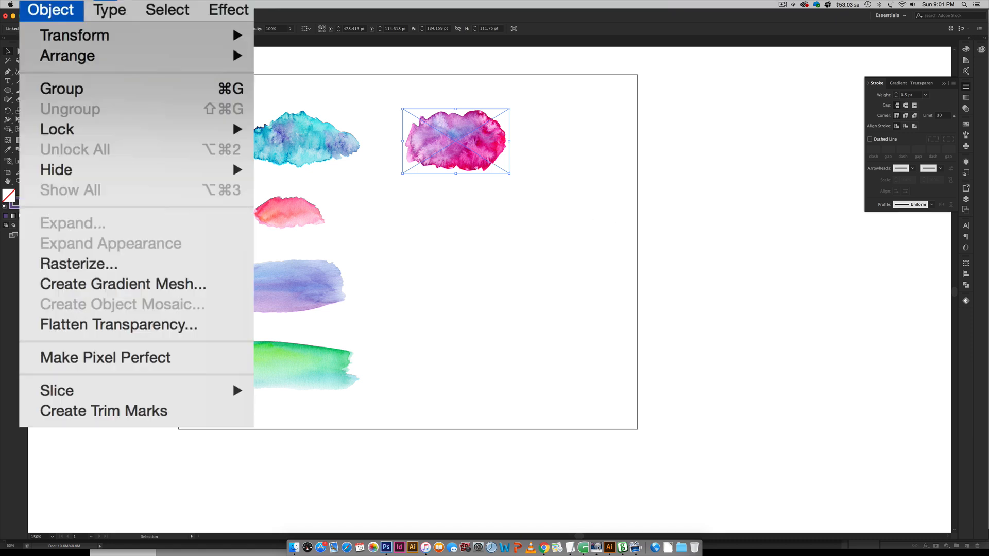
Rasterize the pink texture at RGB, High 300 ppi with a transparent background.
left_click(78, 264)
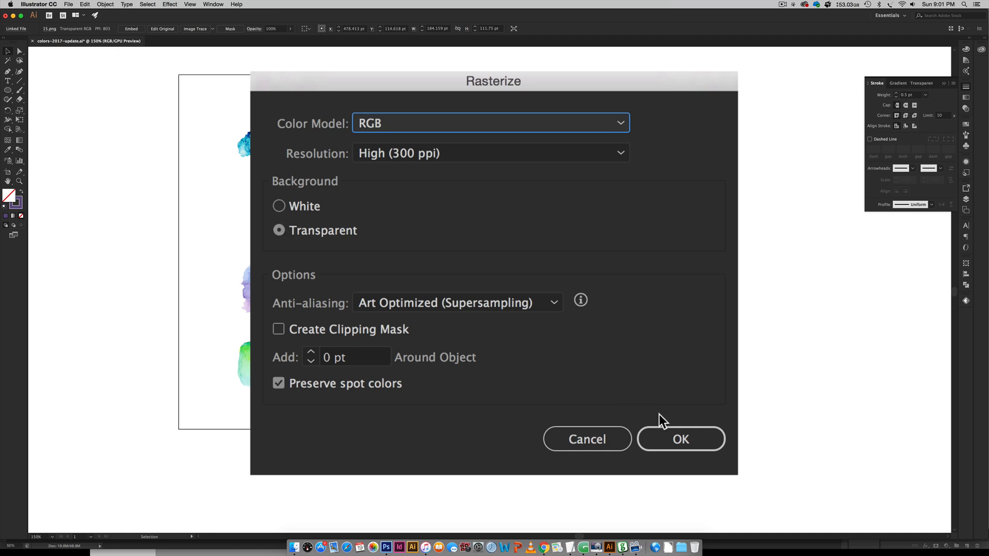
left_click(681, 438)
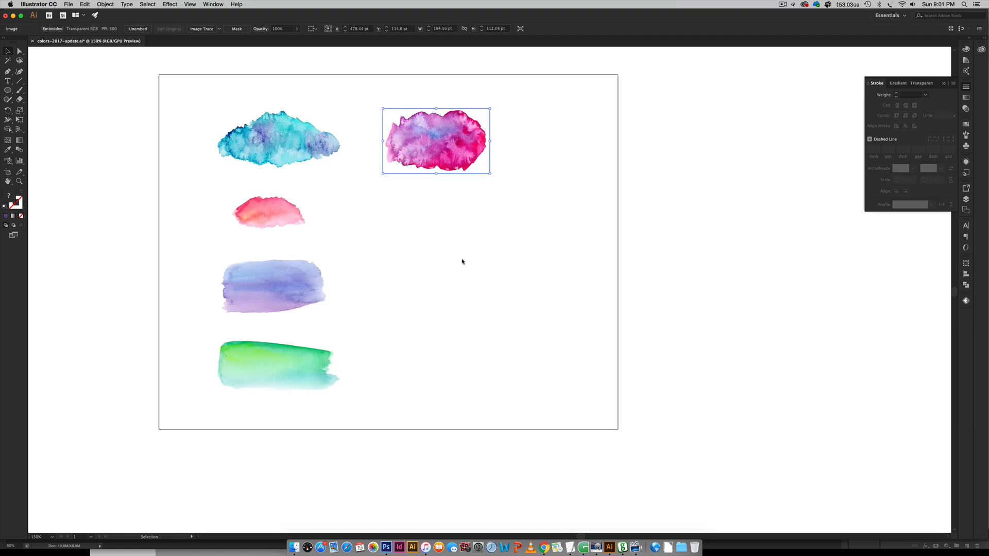
Create a new Art Brush from the pink texture and save it as 'purpley pink'.
scroll("left", 3)
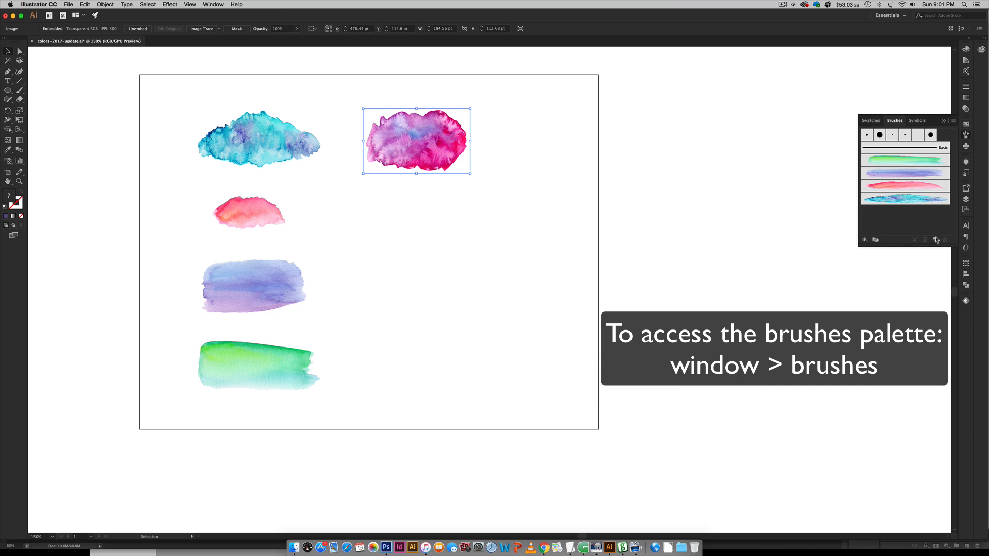
mouse_move(428, 143)
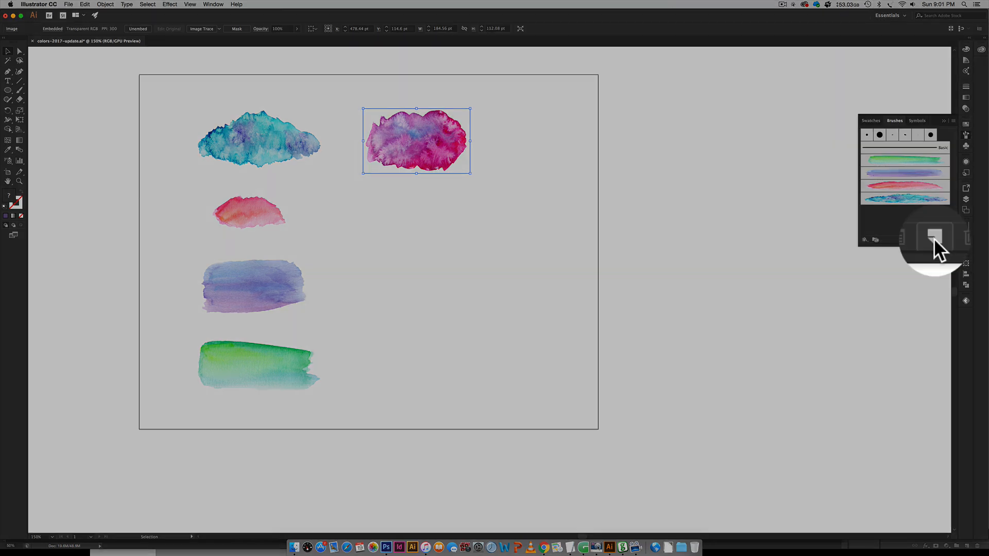
left_click(935, 240)
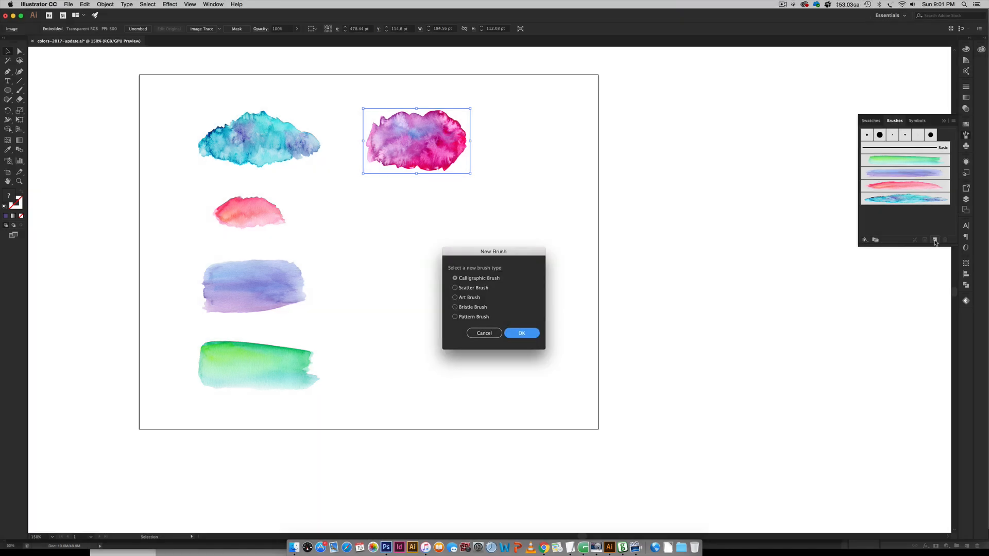
left_click(377, 297)
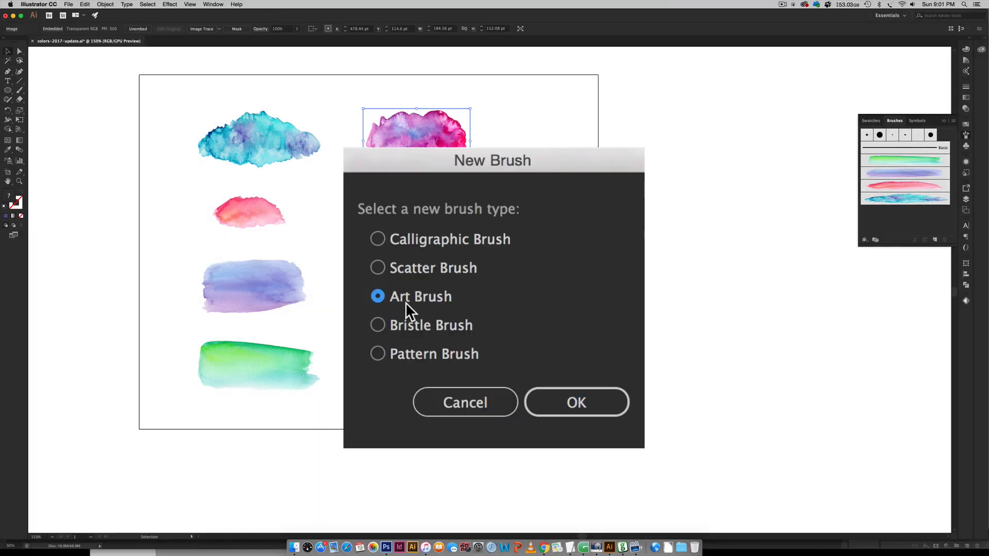
left_click(575, 403)
type("purpley")
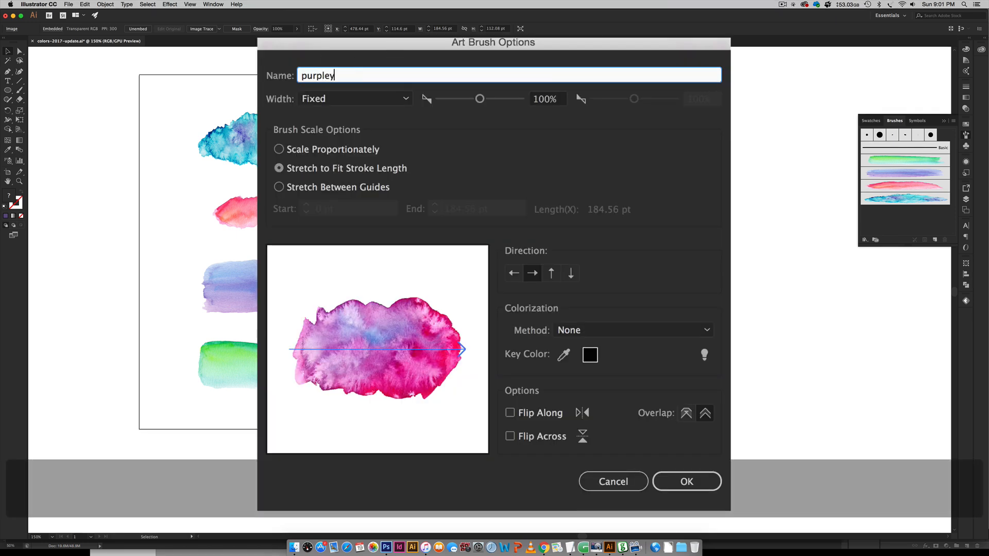
type("pink")
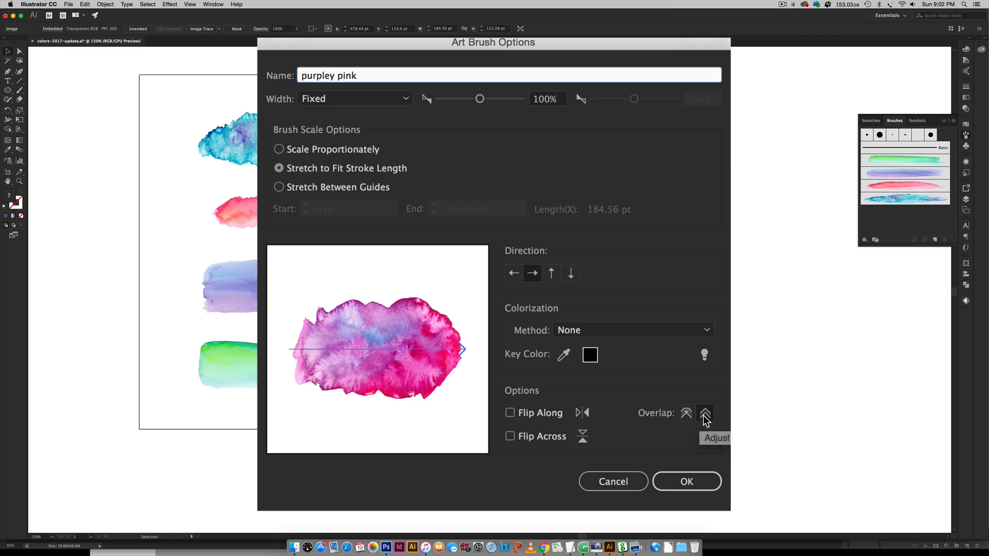
mouse_move(288, 353)
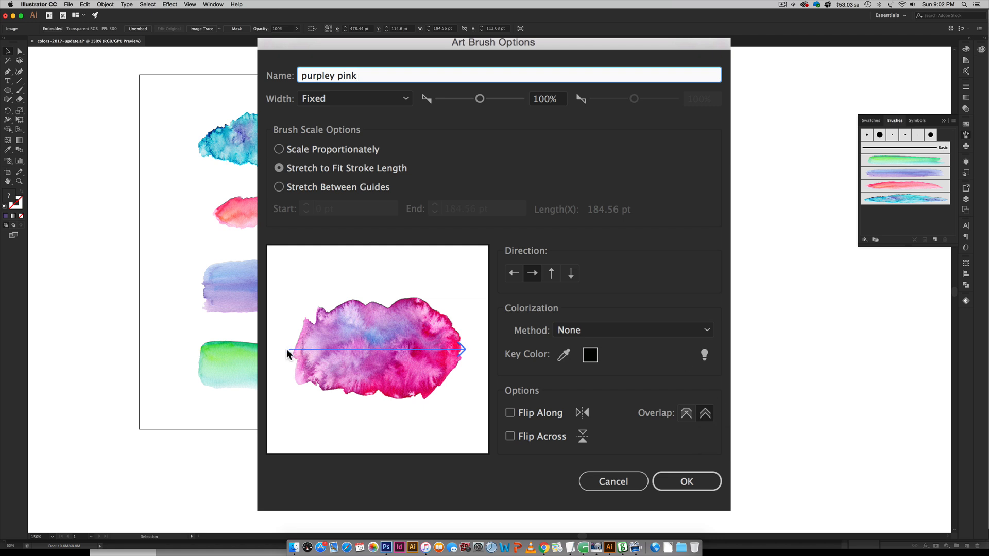
mouse_move(474, 361)
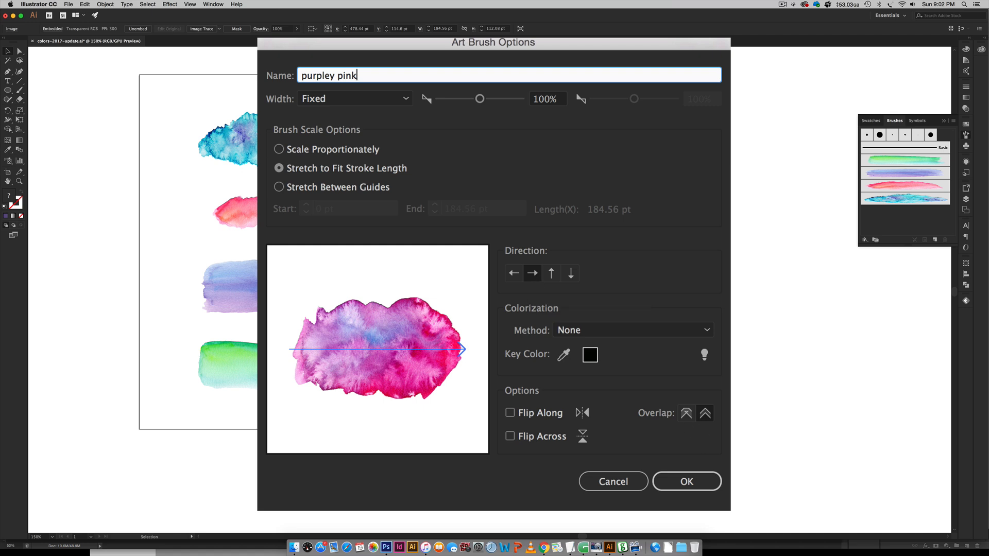
left_click(686, 481)
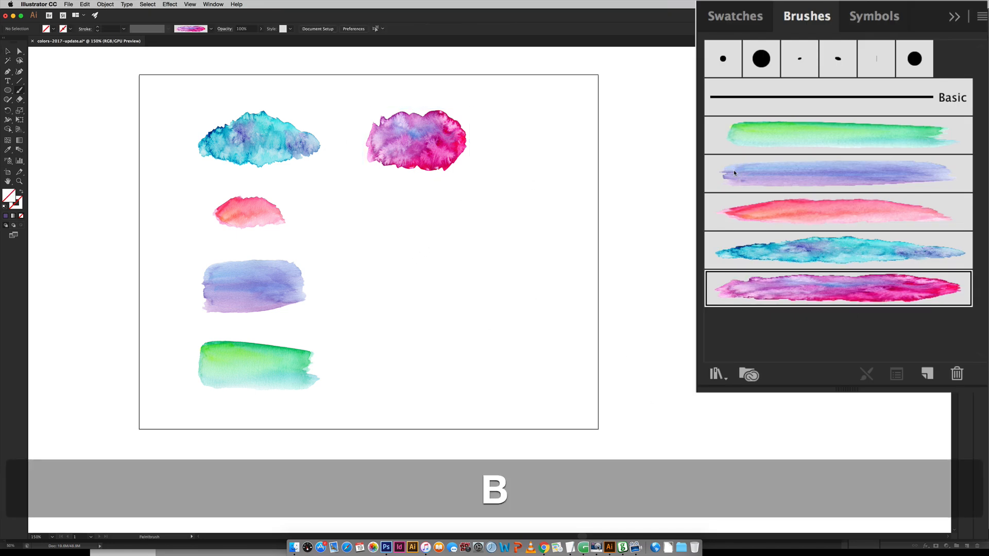
left_click(837, 289)
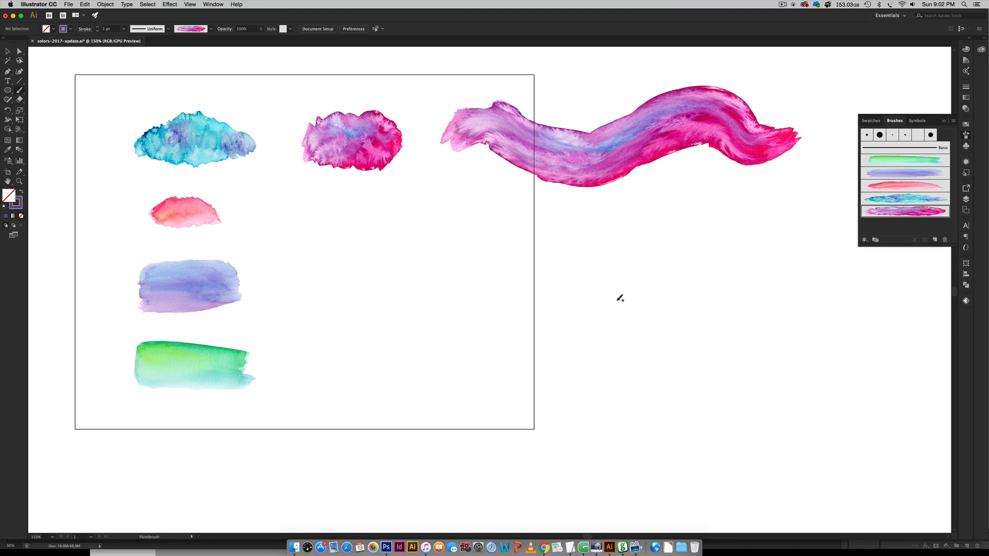
scroll("left", 3)
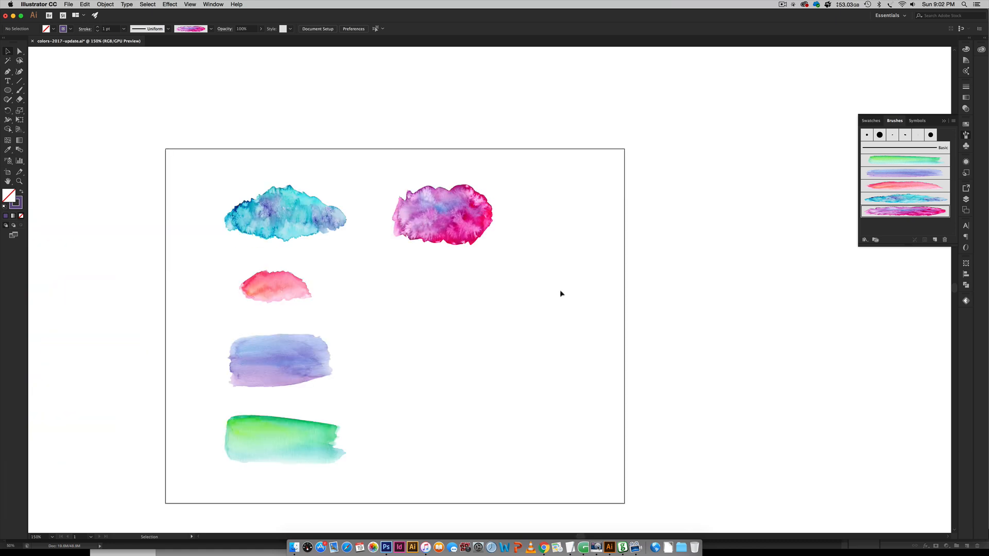
mouse_move(611, 225)
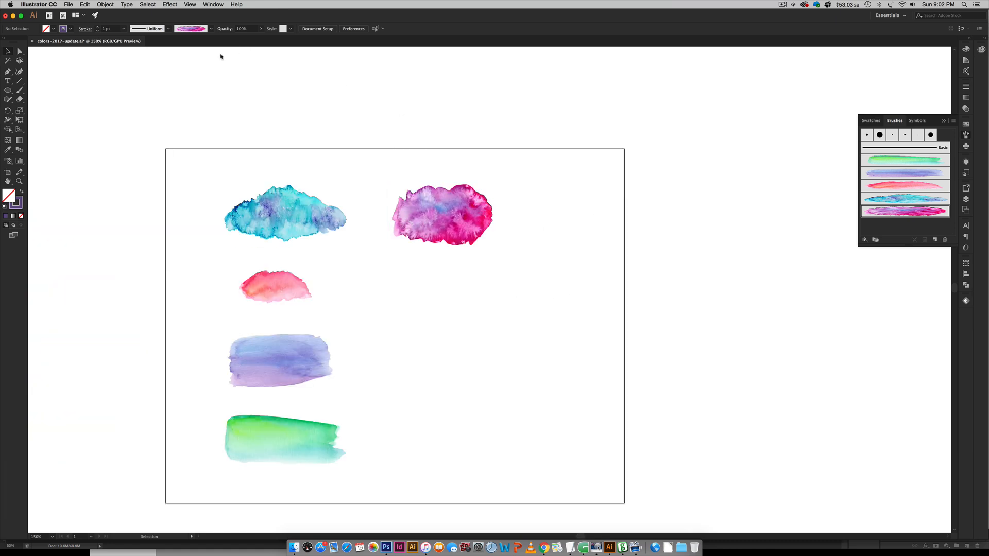
mouse_move(137, 47)
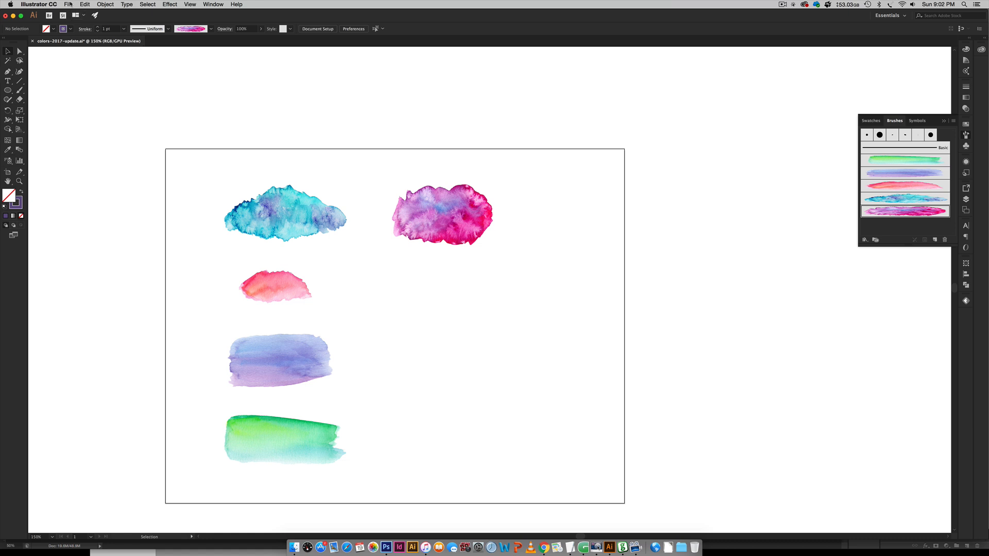
Start placing another file and browse to the soft abstract transparent PNG textures folder.
left_click(68, 5)
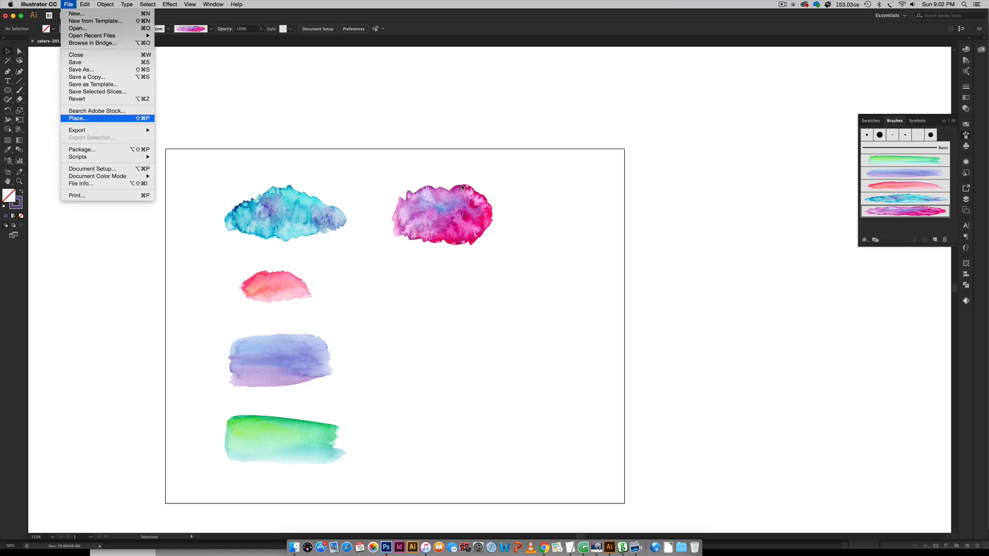
left_click(77, 117)
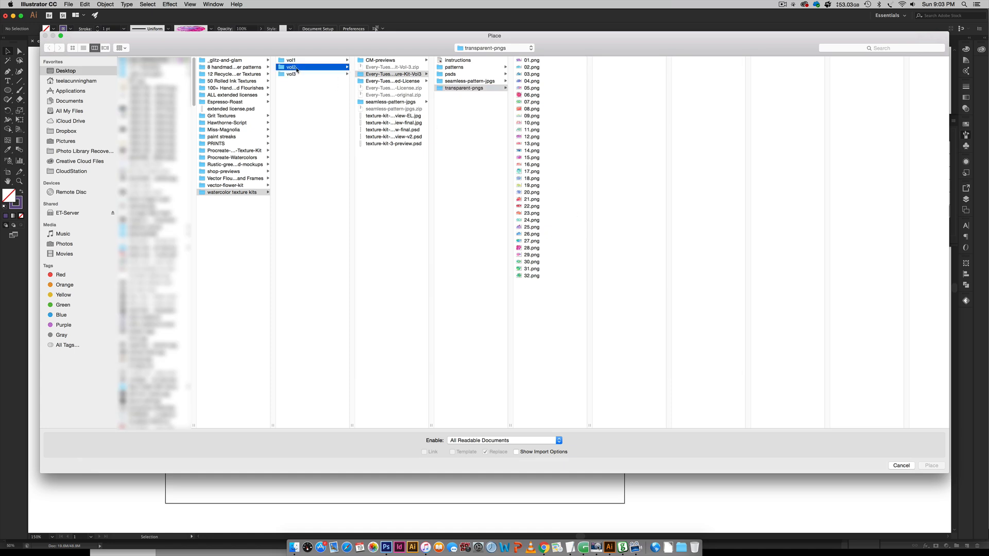
left_click(391, 67)
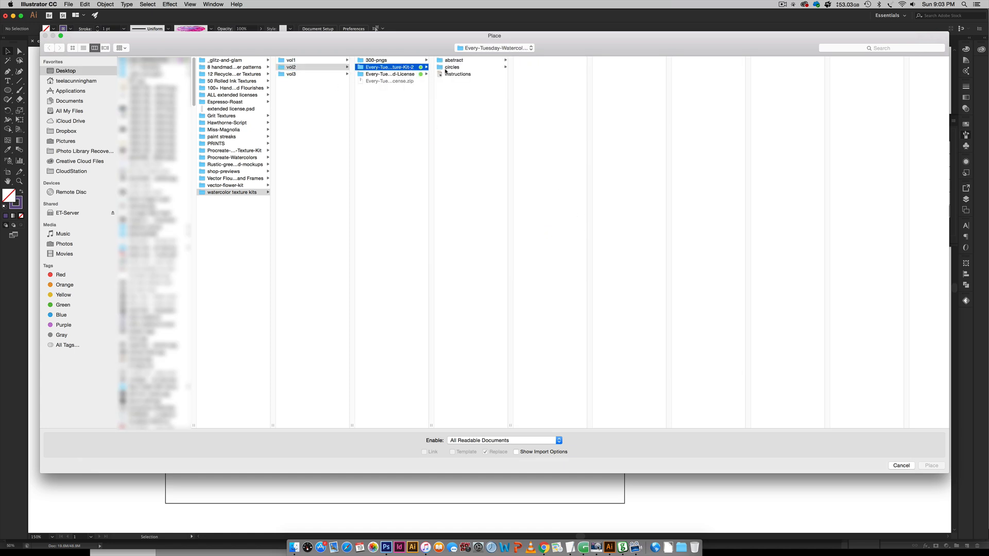
left_click(453, 60)
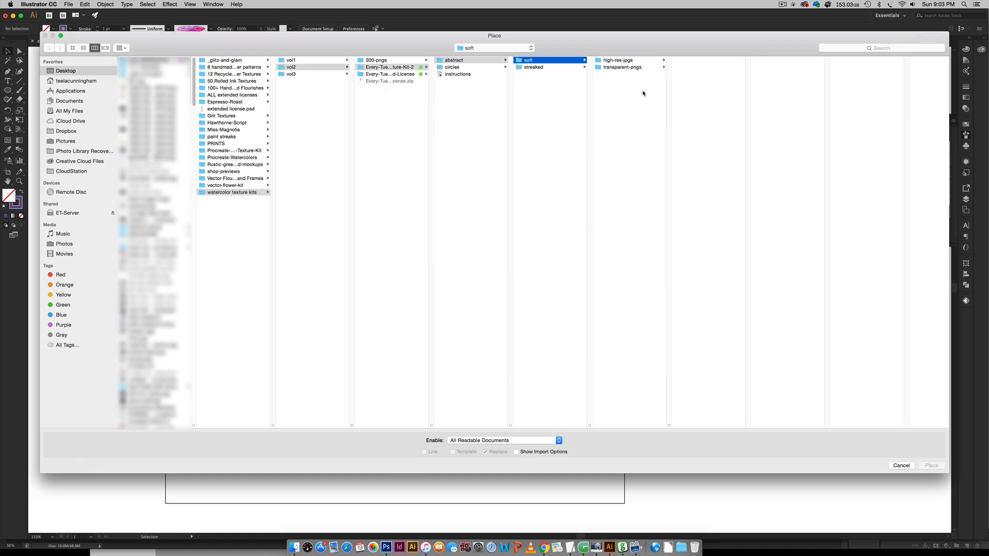
left_click(622, 67)
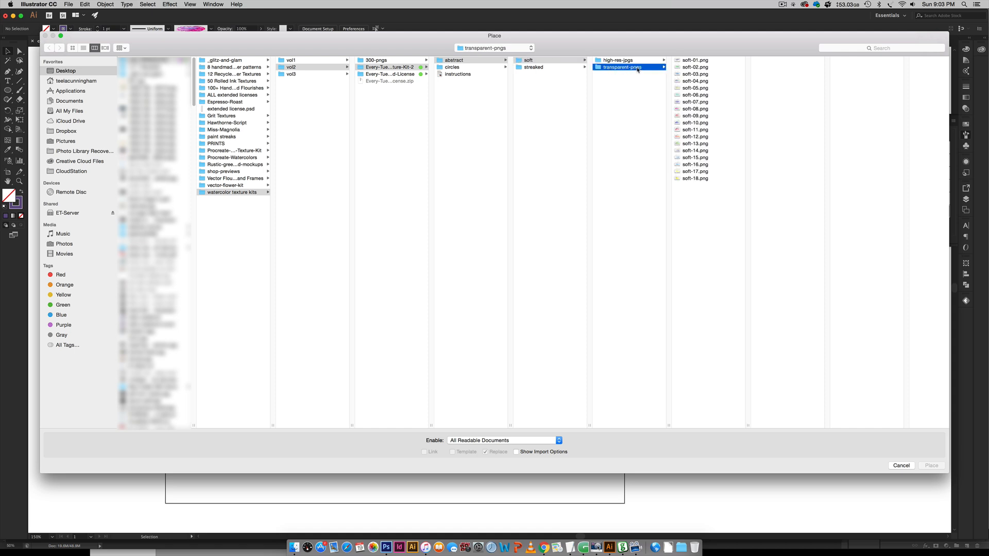
Preview soft-02, soft-04, soft-07 and soft-05, then place the orange soft-05.png.
left_click(695, 67)
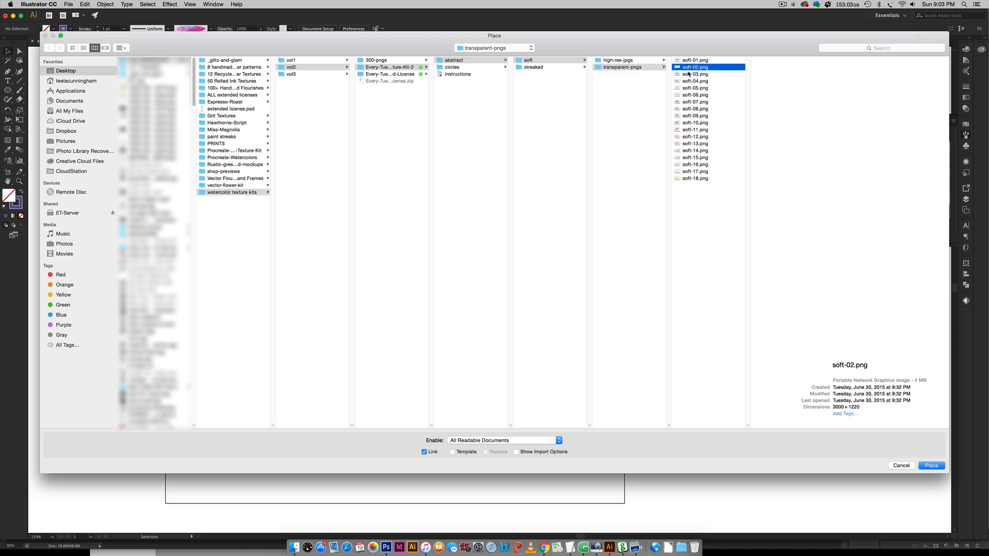
left_click(695, 81)
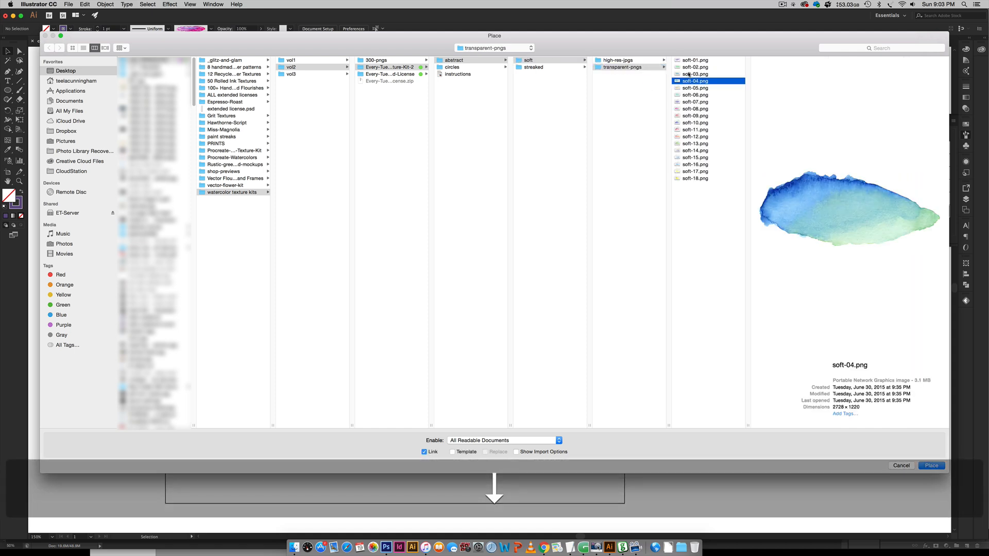
left_click(695, 102)
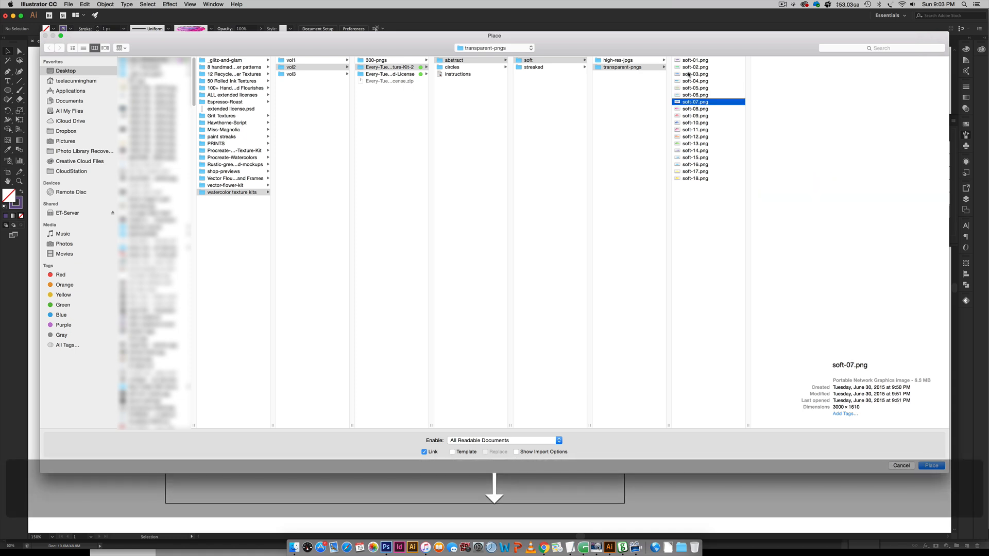
left_click(695, 88)
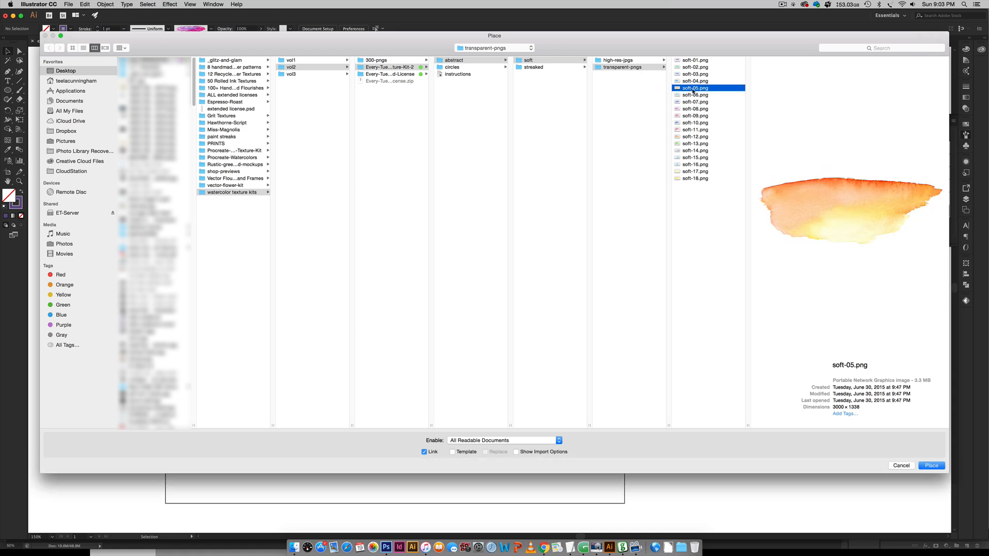
mouse_move(734, 111)
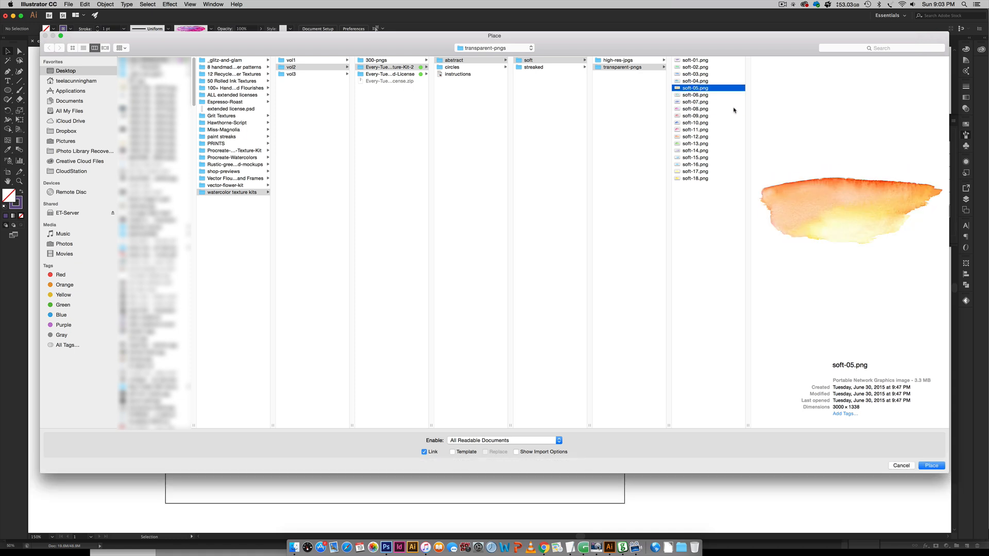
left_click(931, 465)
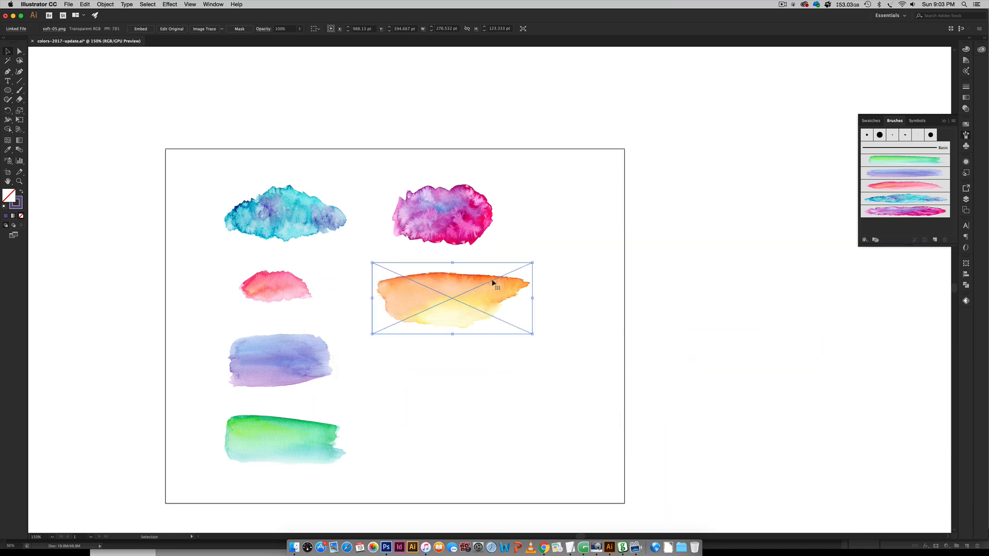
Scale the orange texture to swatch size beside the pink blob and rasterize it with a transparent background.
left_click_drag(532, 334, 488, 311)
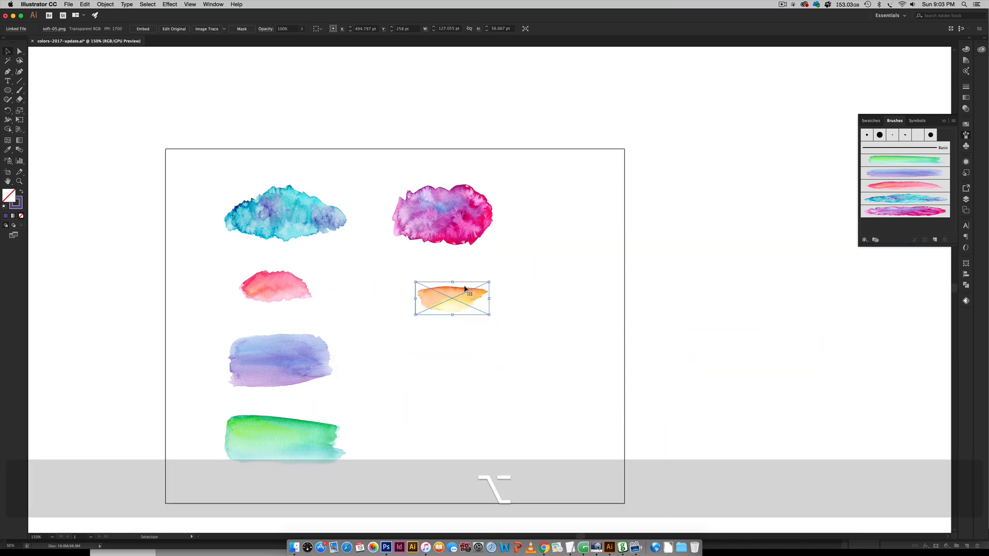
left_click_drag(452, 297, 442, 282)
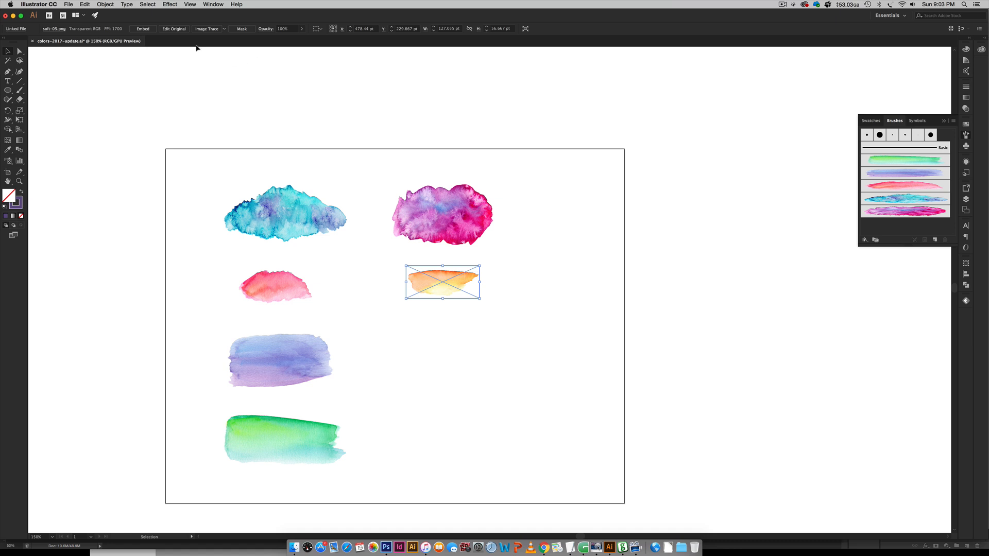
left_click(105, 4)
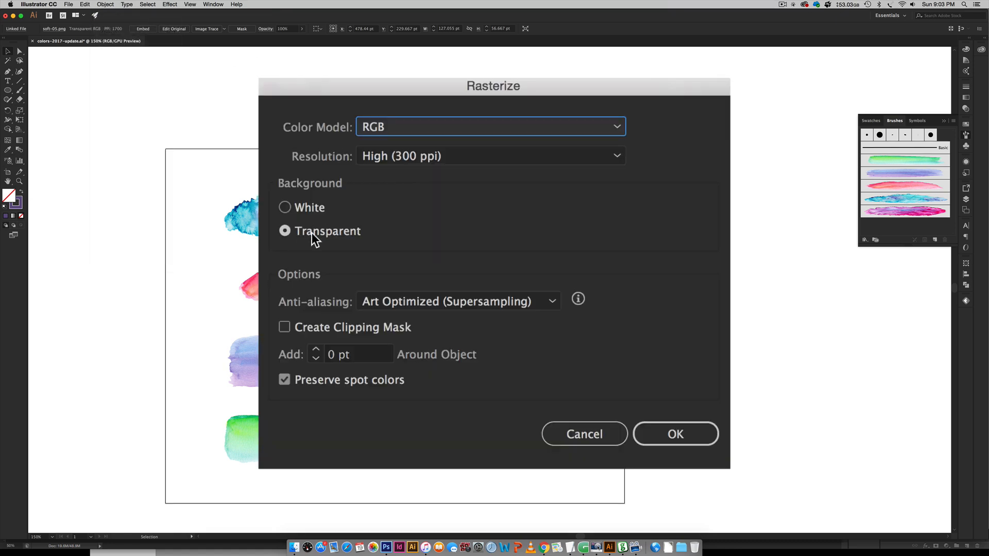
left_click(674, 434)
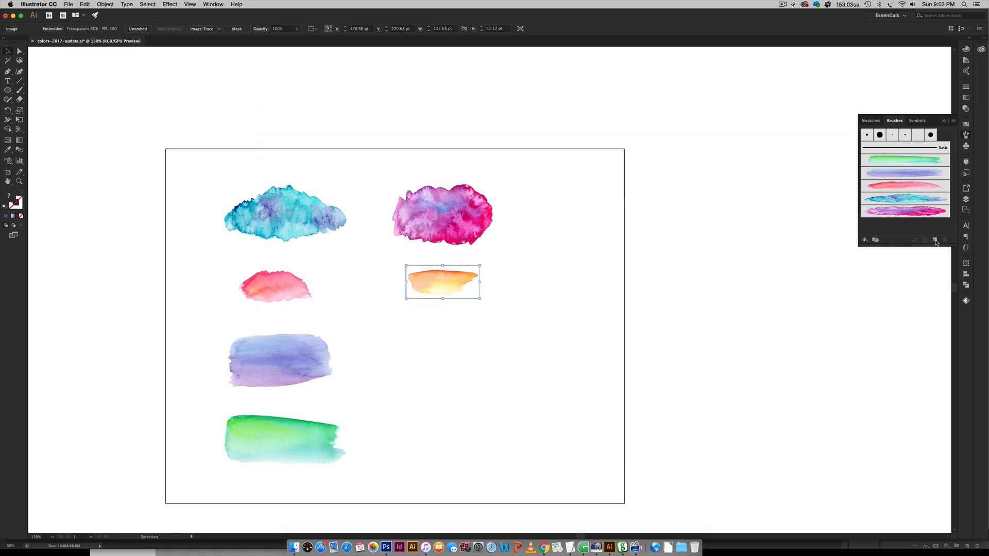
Create an Art Brush from the orange texture named 'orange soft'.
left_click(935, 240)
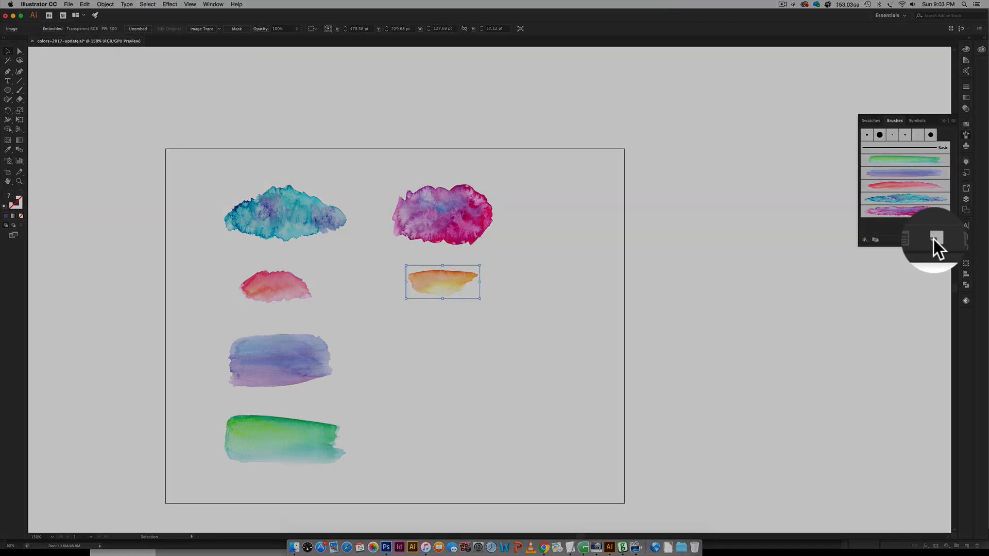
left_click(934, 239)
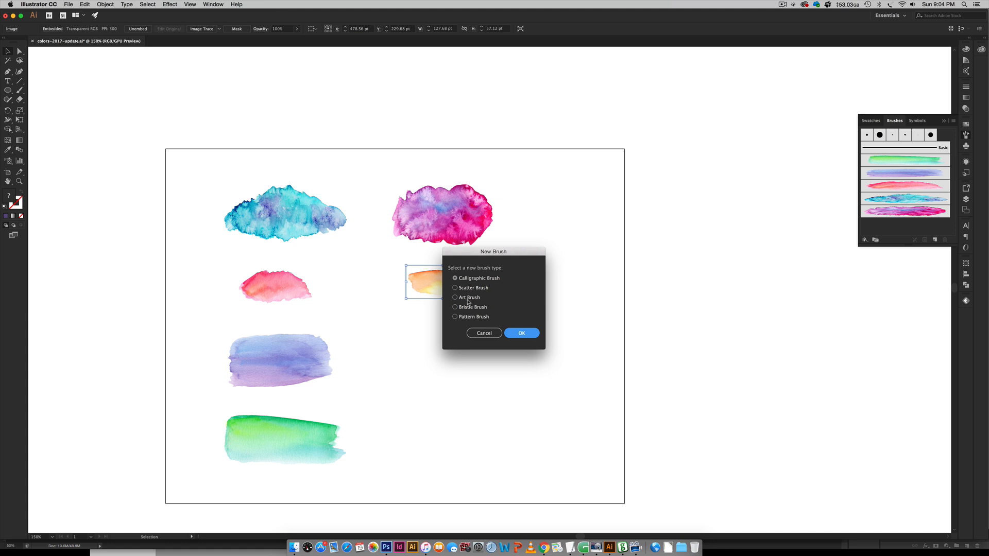
left_click(521, 333)
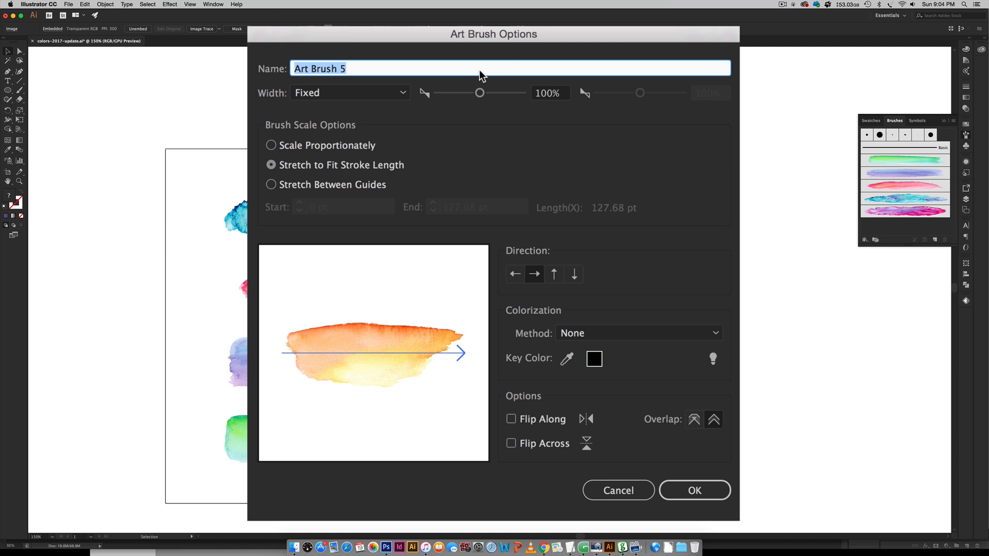
type("orange soft")
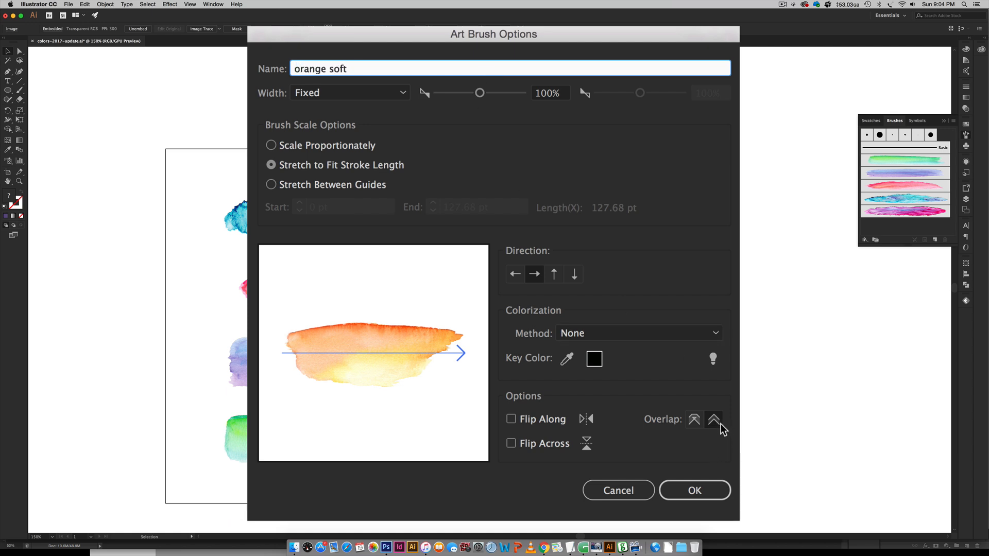
left_click(694, 491)
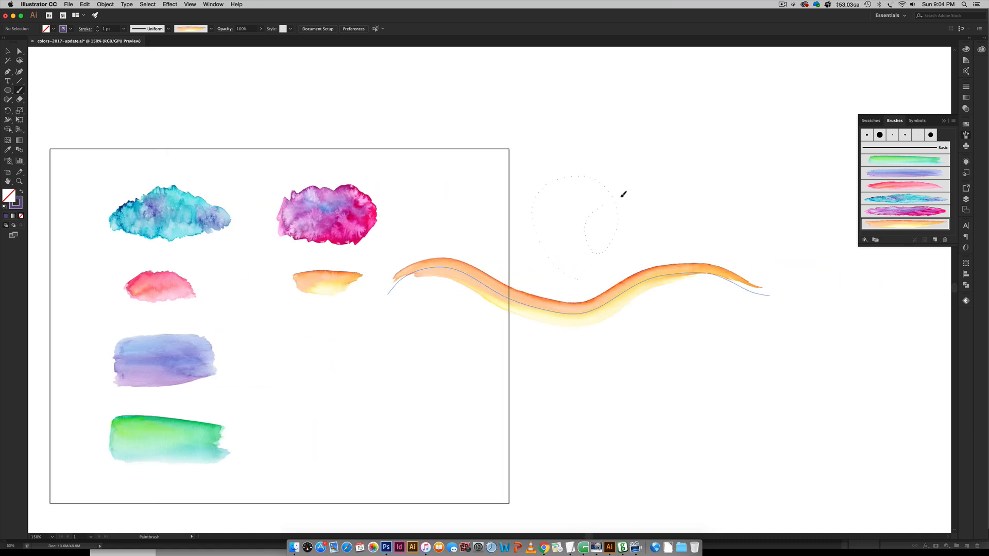
Paint a looping orange soft stroke and raise the strokes' weight to 5 pt.
left_click_drag(621, 196, 666, 331)
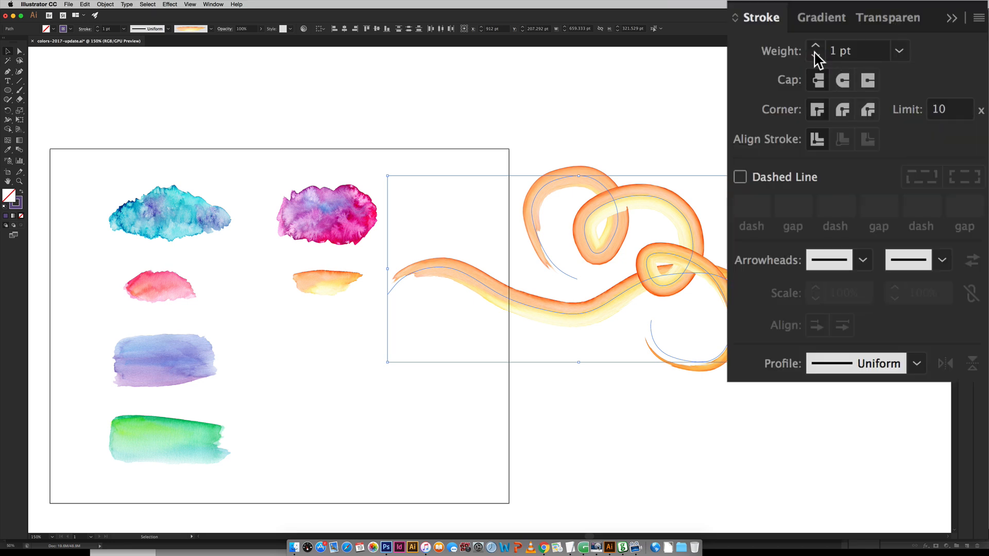
left_click(815, 47)
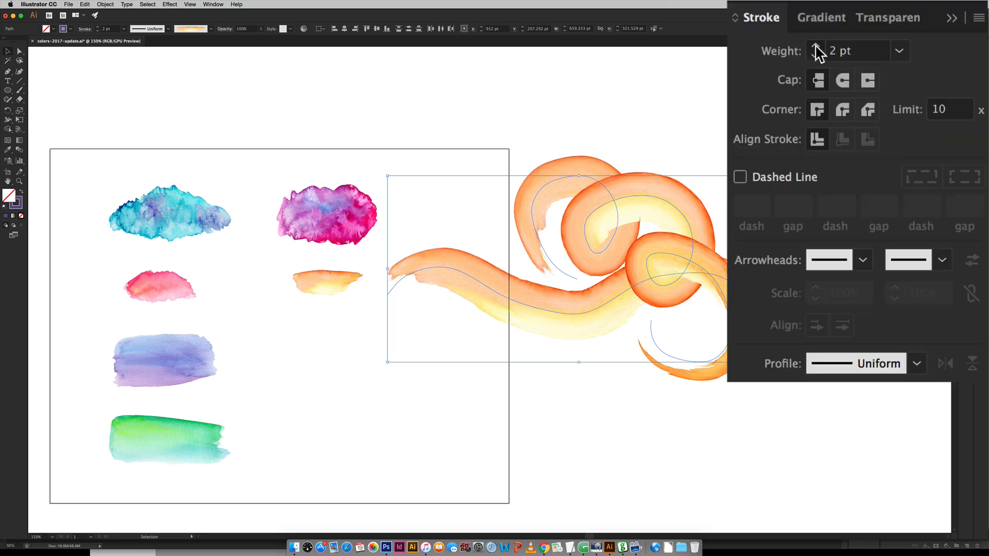
left_click(814, 48)
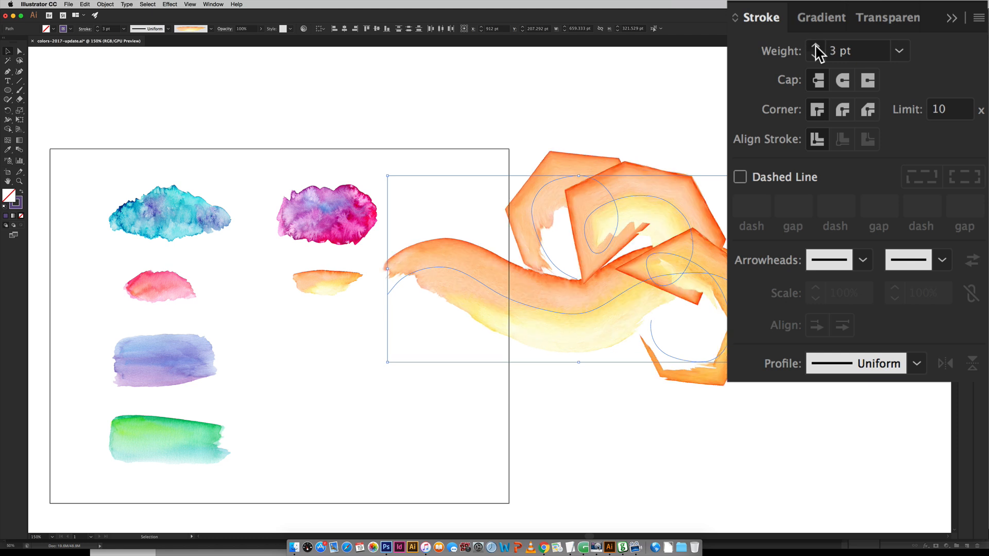
left_click(815, 48)
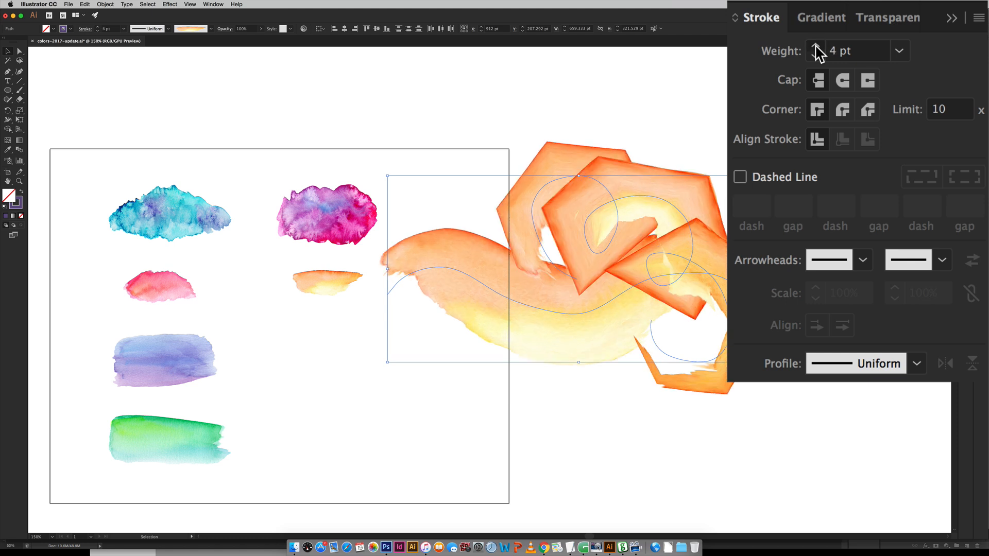
left_click(814, 46)
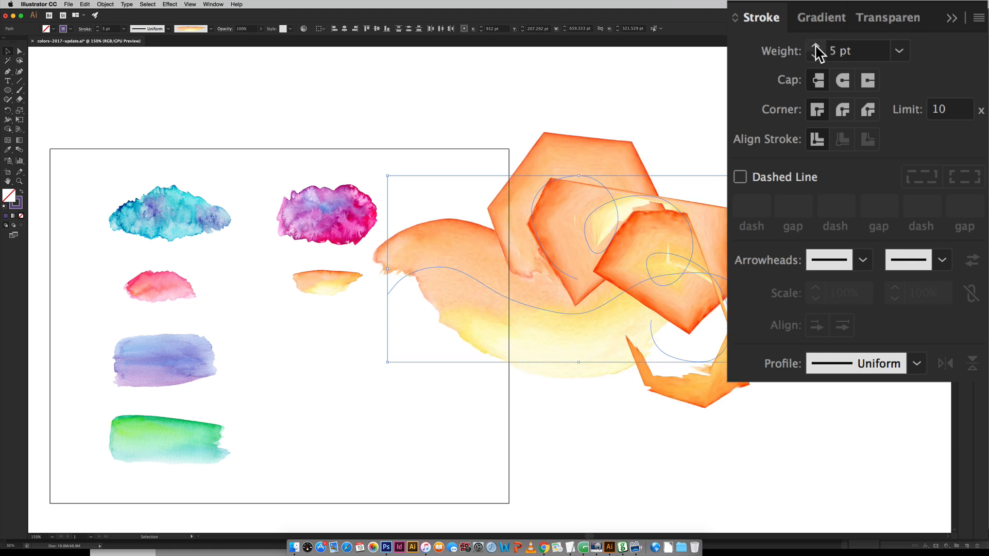
left_click(856, 52)
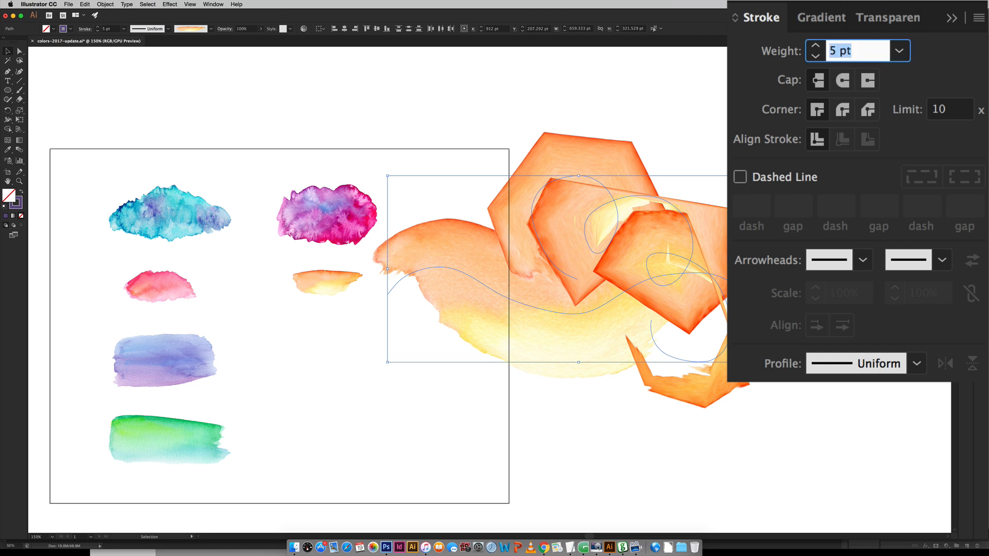